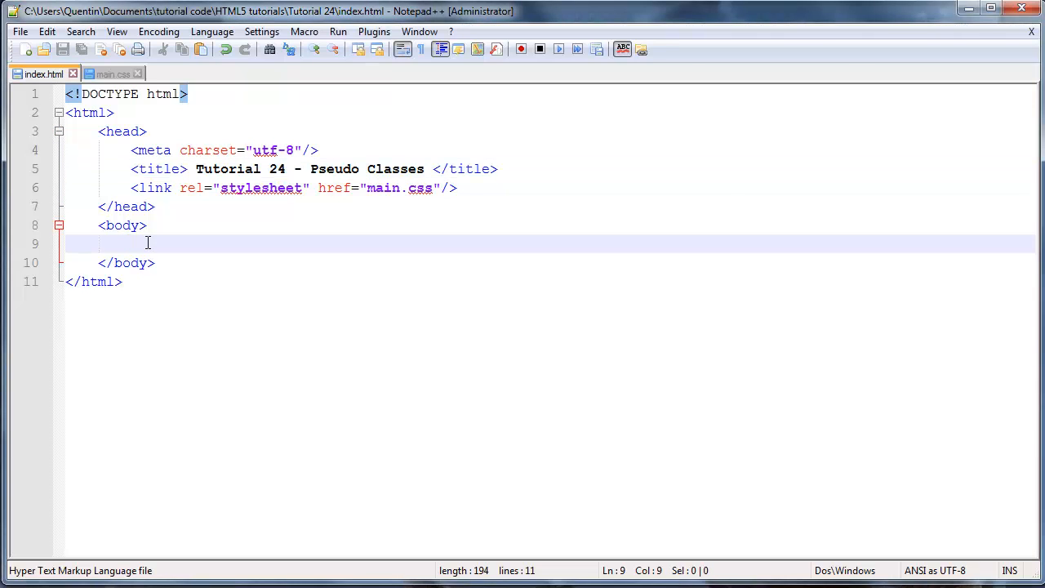
Step: Review the Tutorial 24 page markup and place the caret inside the body
{"action": "left_click", "coordinate": [285, 169]}
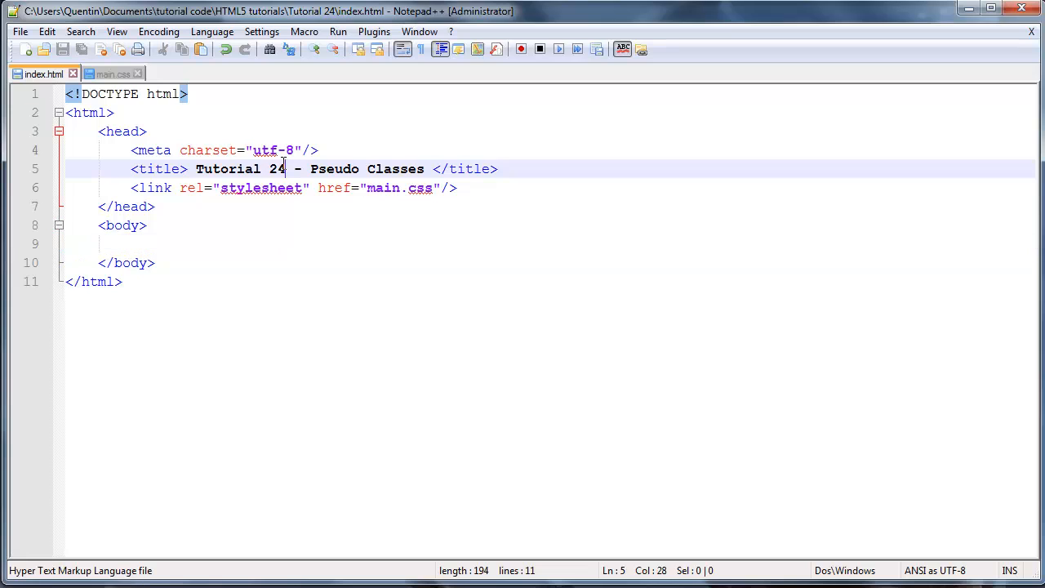
{"action": "left_click_drag", "start_coordinate": [289, 169], "coordinate": [243, 169]}
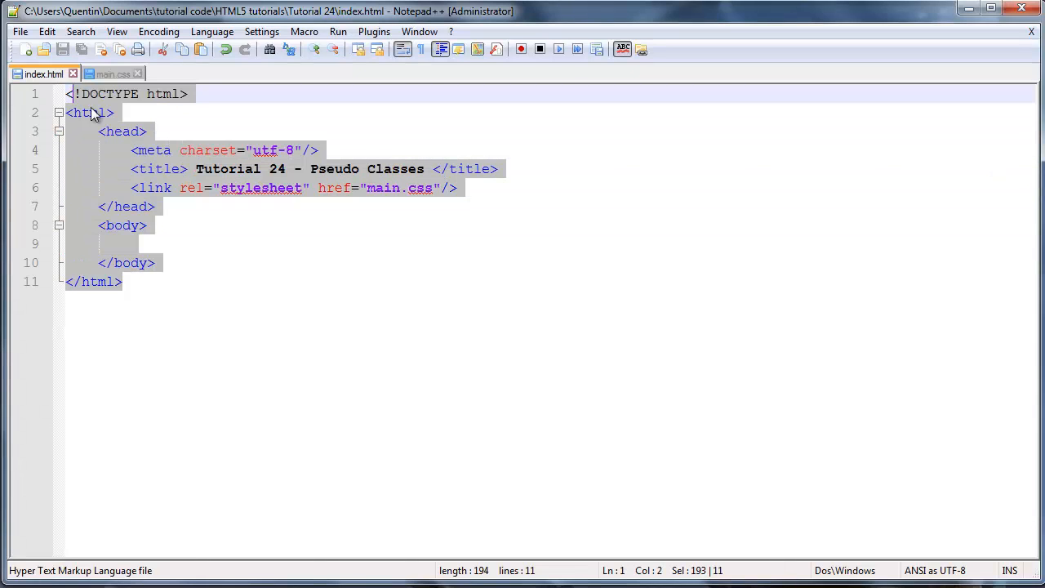
{"action": "mouse_move", "coordinate": [408, 219]}
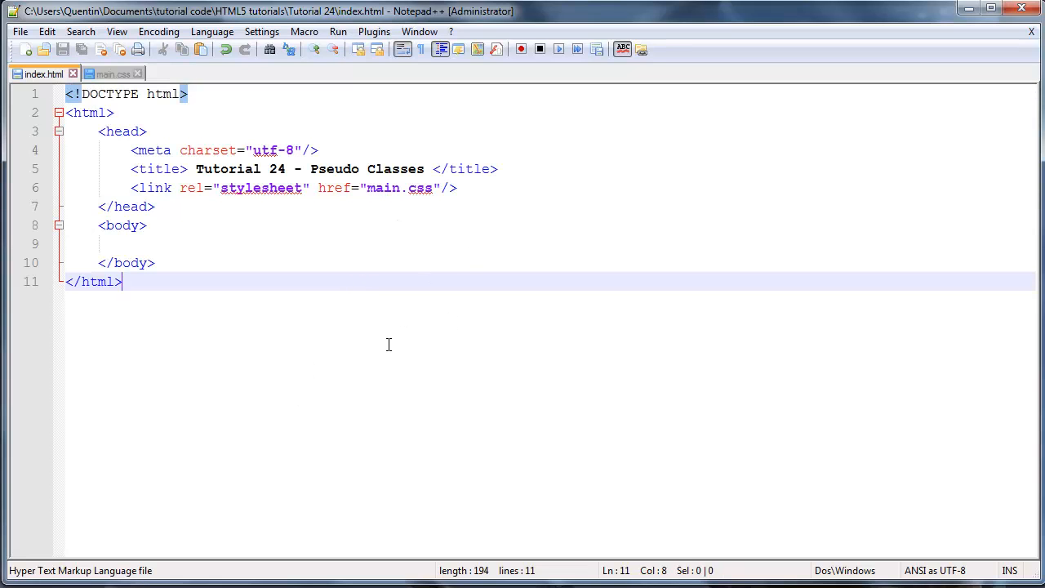
{"action": "mouse_move", "coordinate": [395, 283]}
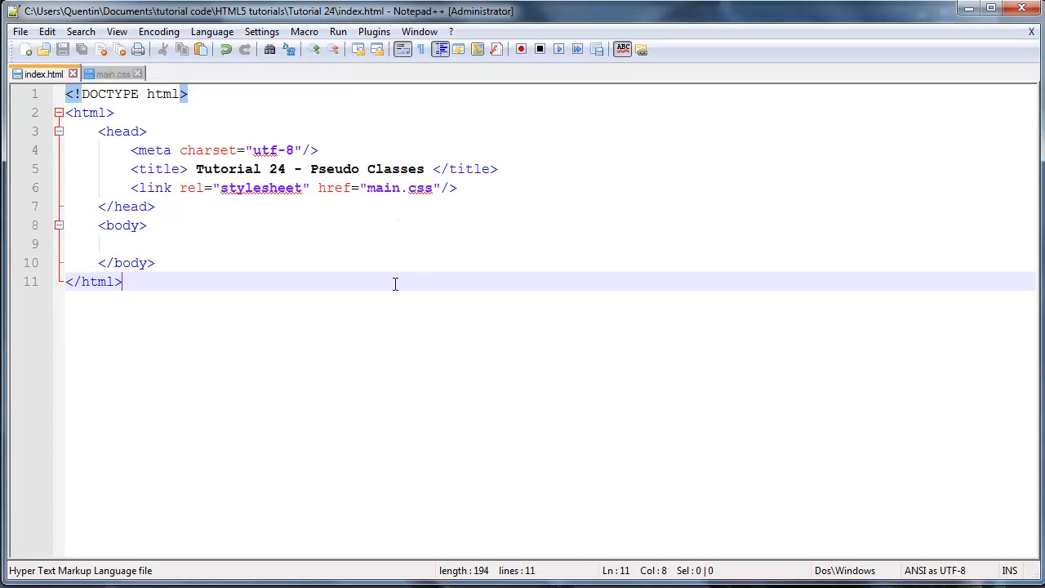
{"action": "mouse_move", "coordinate": [443, 430]}
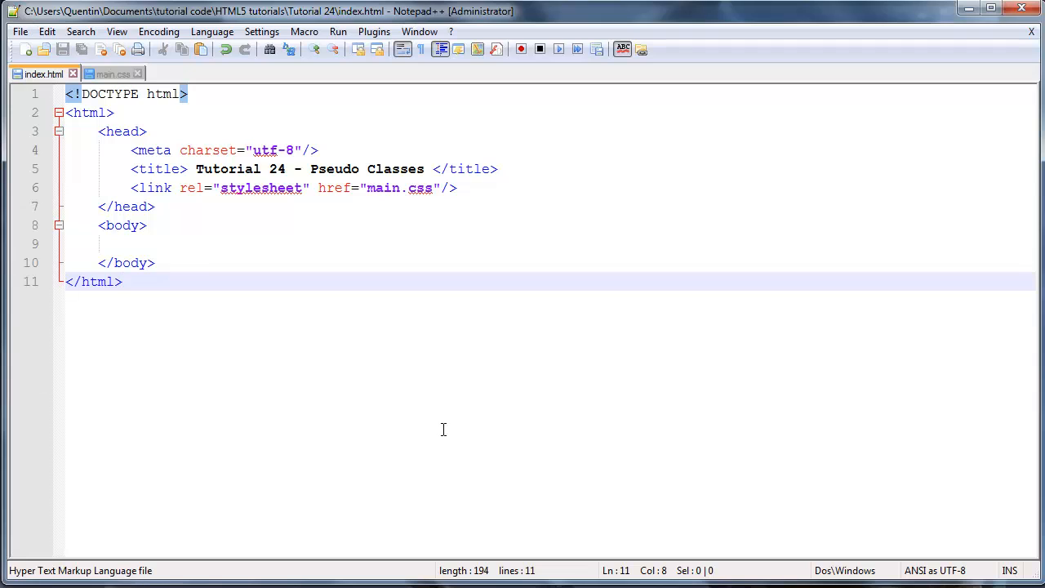
{"action": "mouse_move", "coordinate": [272, 249]}
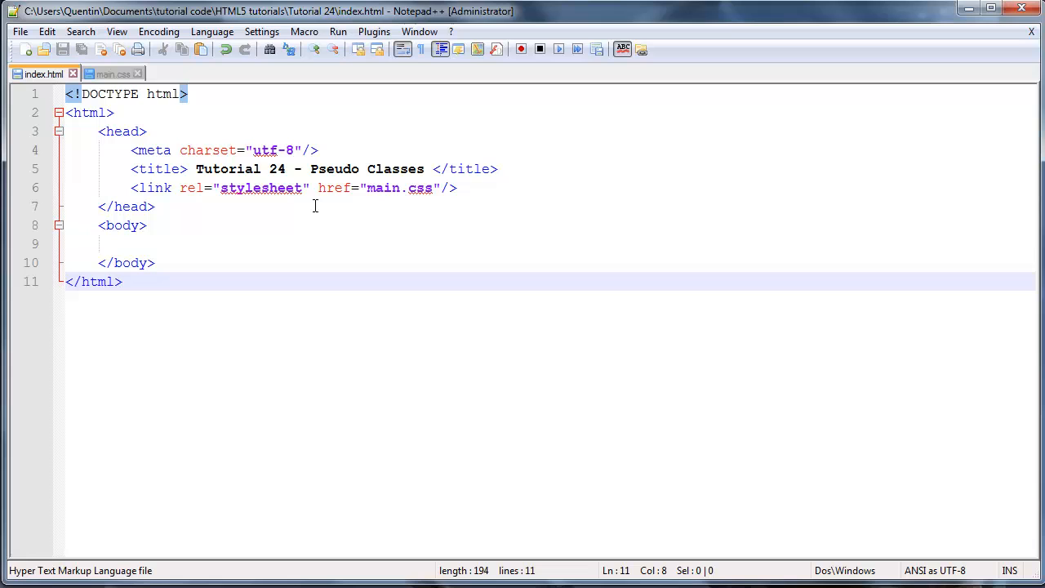
{"action": "mouse_move", "coordinate": [394, 233]}
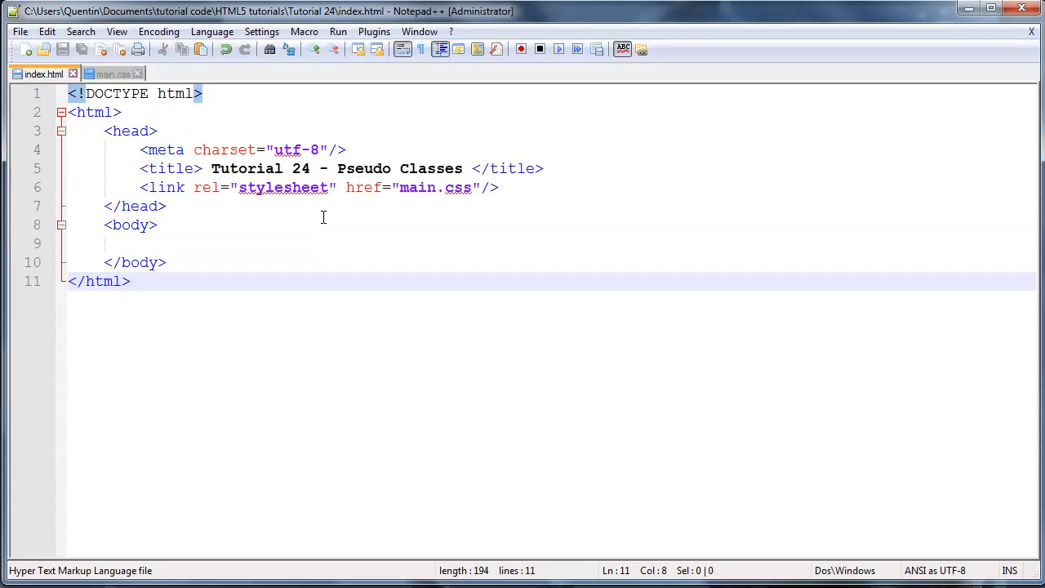
{"action": "left_click", "coordinate": [202, 168]}
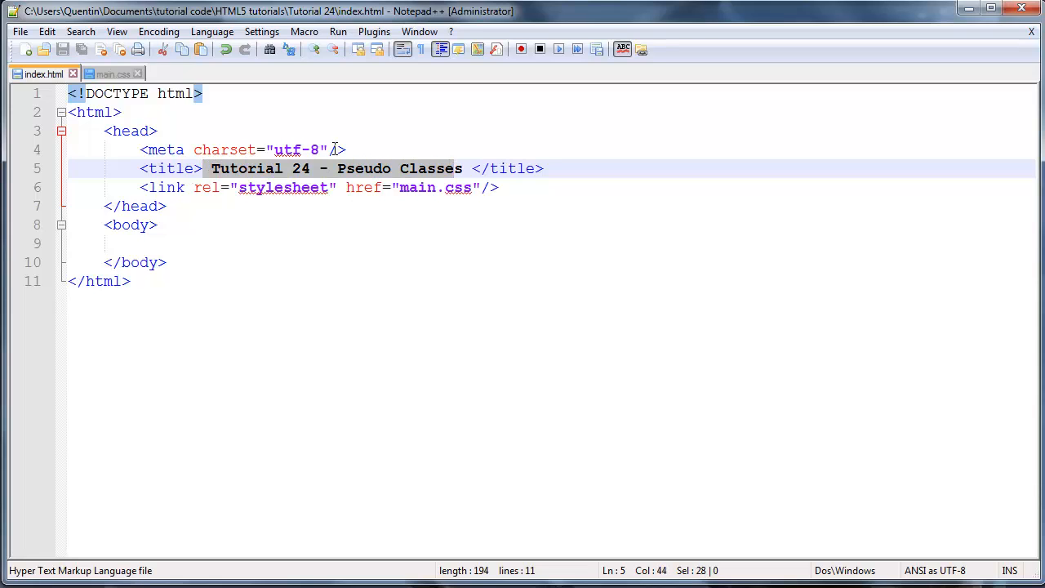
{"action": "left_click", "coordinate": [106, 243]}
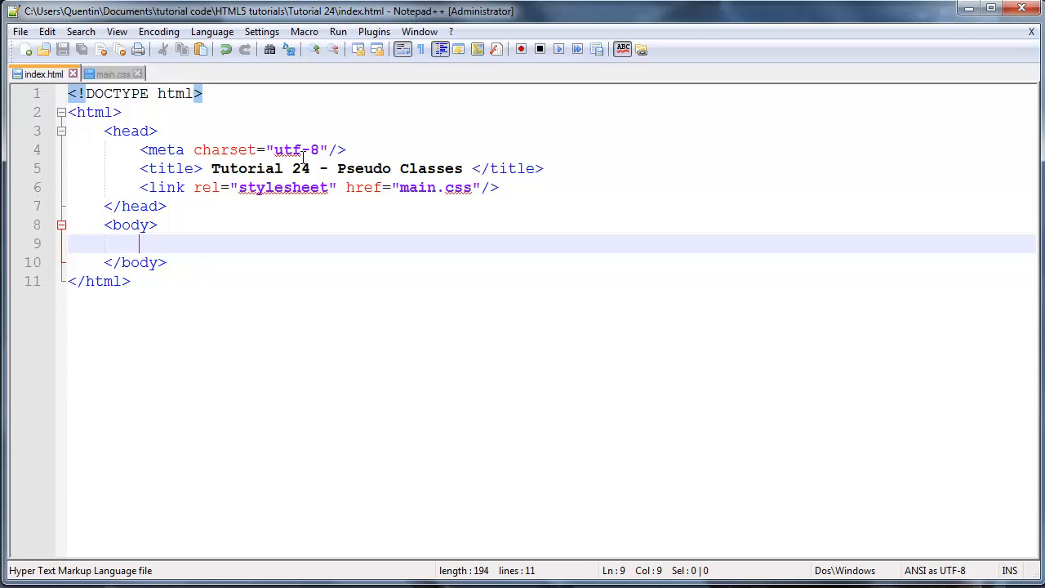
Step: Type four <p> paragraphs reading You, Only, Live and Once
{"action": "type", "text": "<p>"}
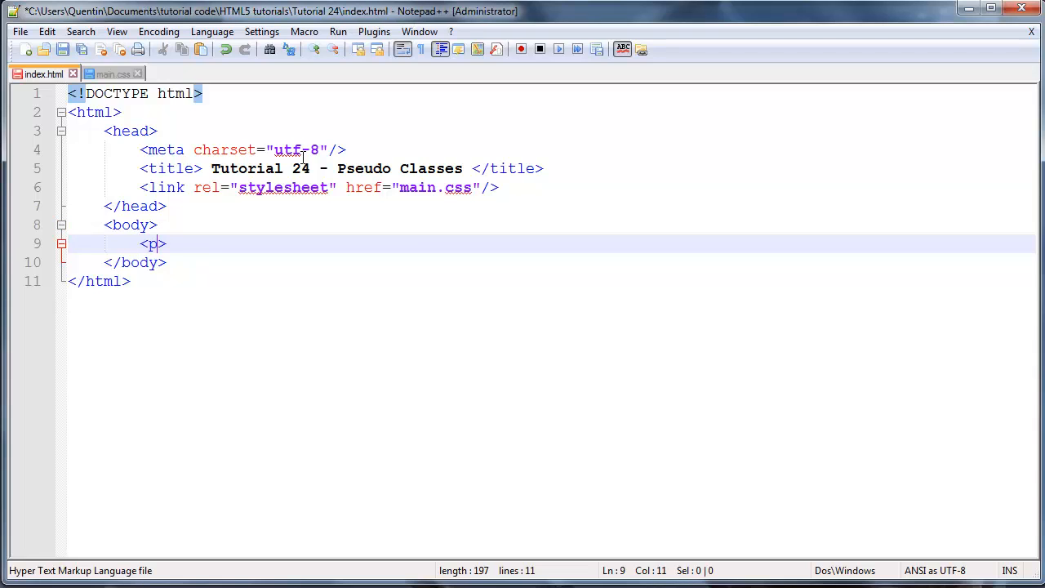
{"action": "type", "text": "<>"}
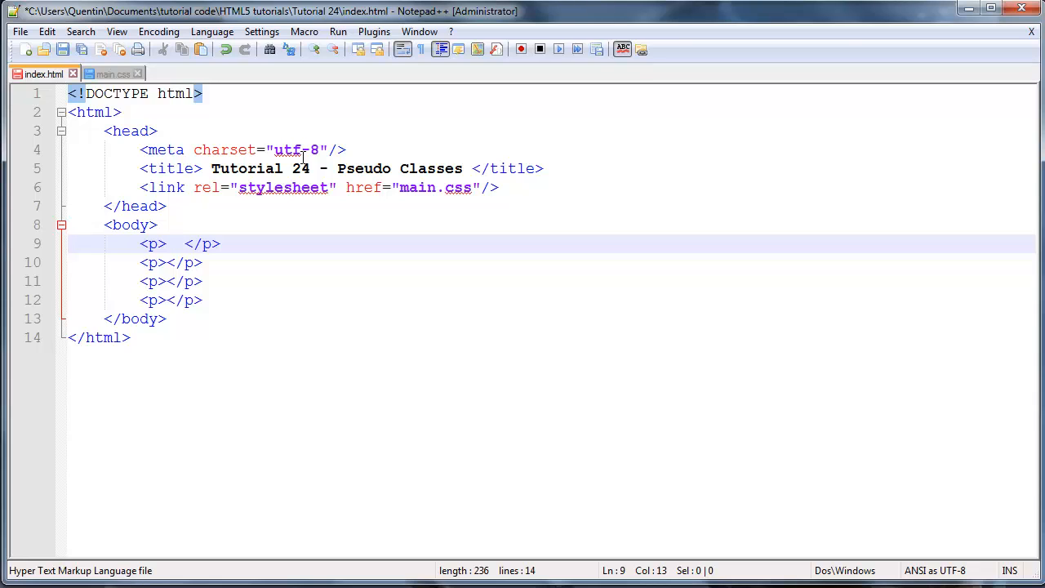
{"action": "type", "text": "You"}
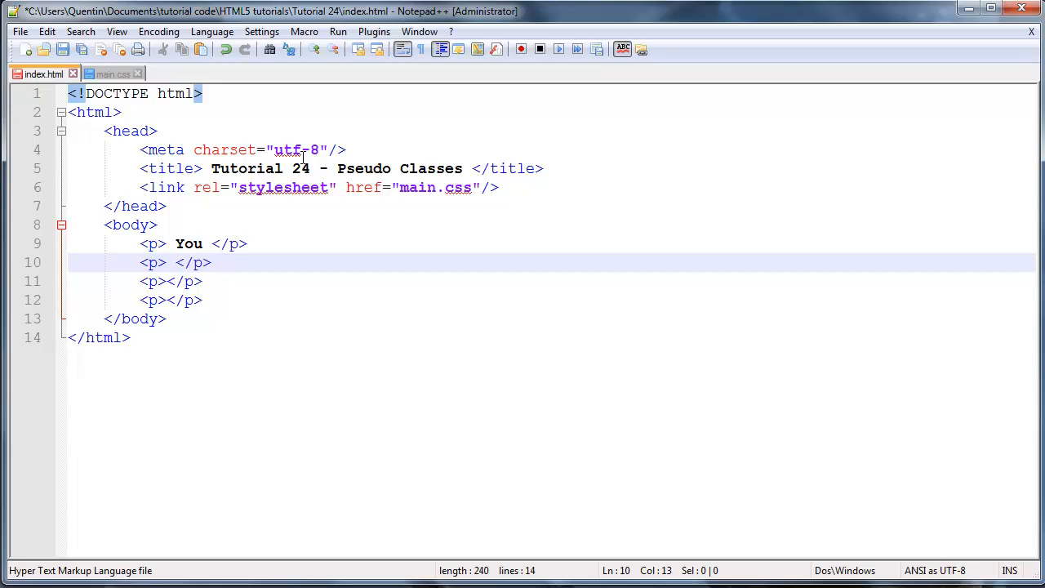
{"action": "type", "text": "Only"}
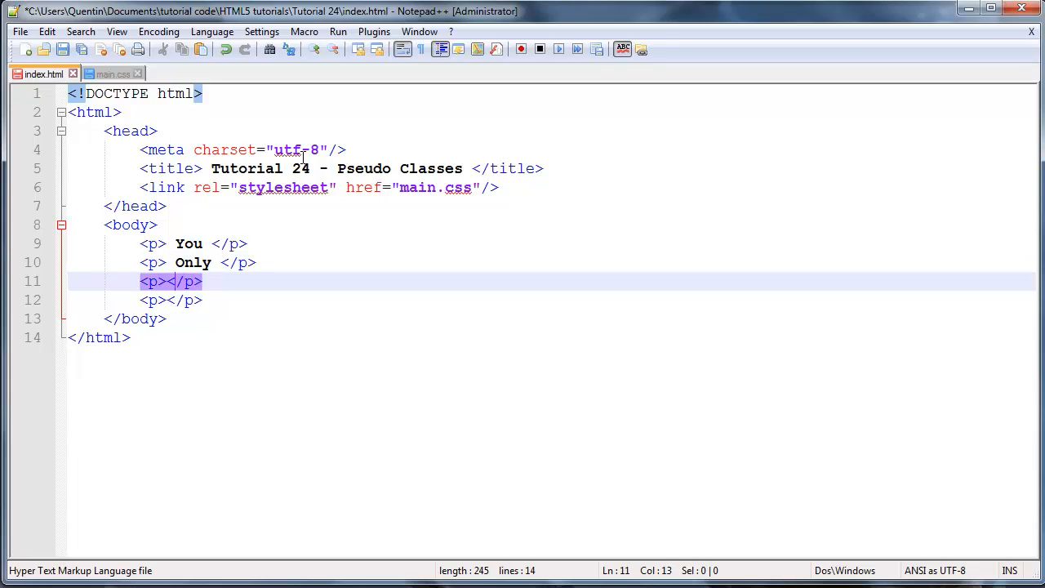
{"action": "type", "text": "L"}
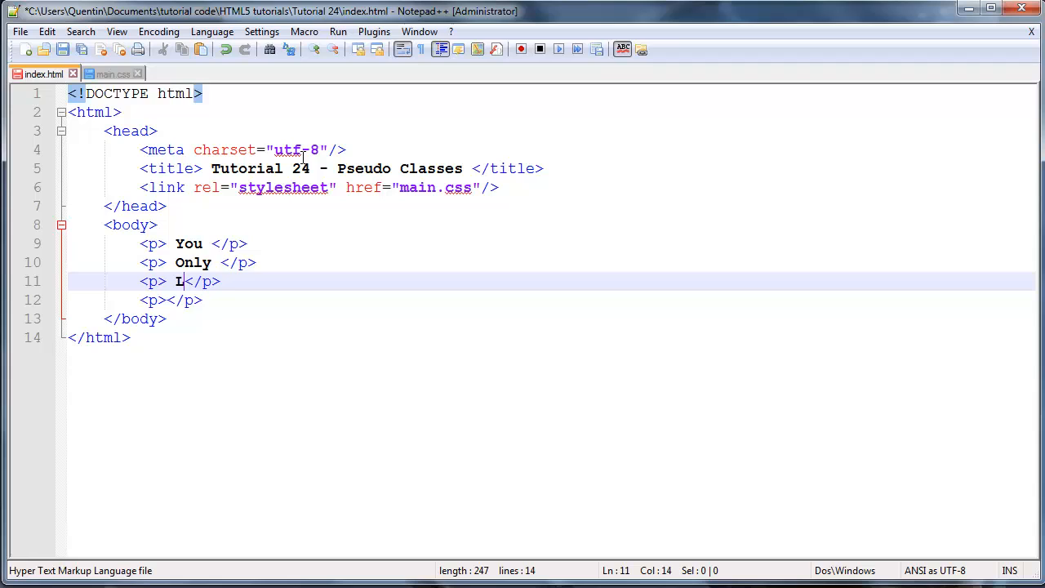
{"action": "type", "text": "ive"}
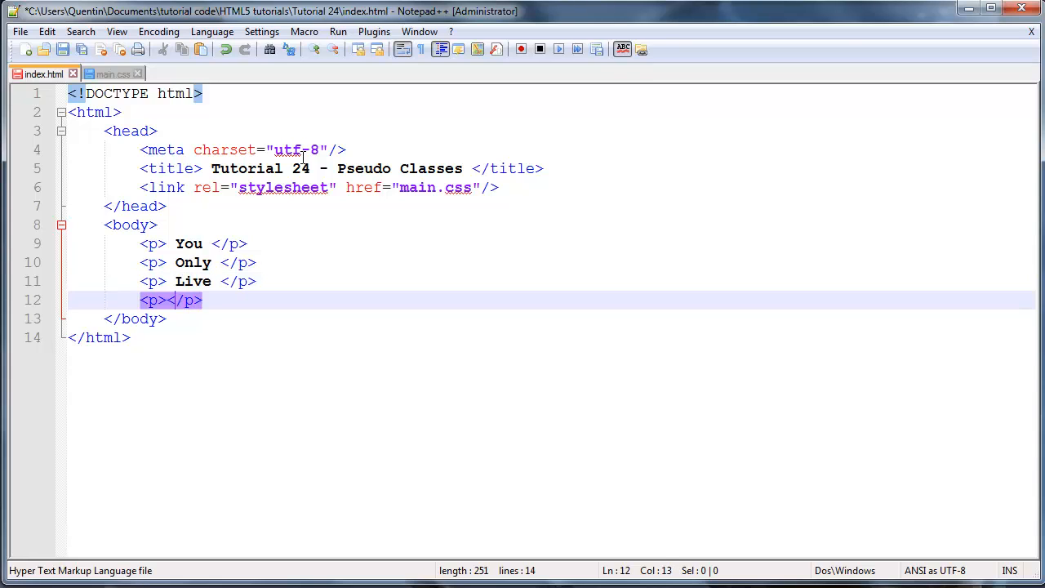
{"action": "type", "text": "O"}
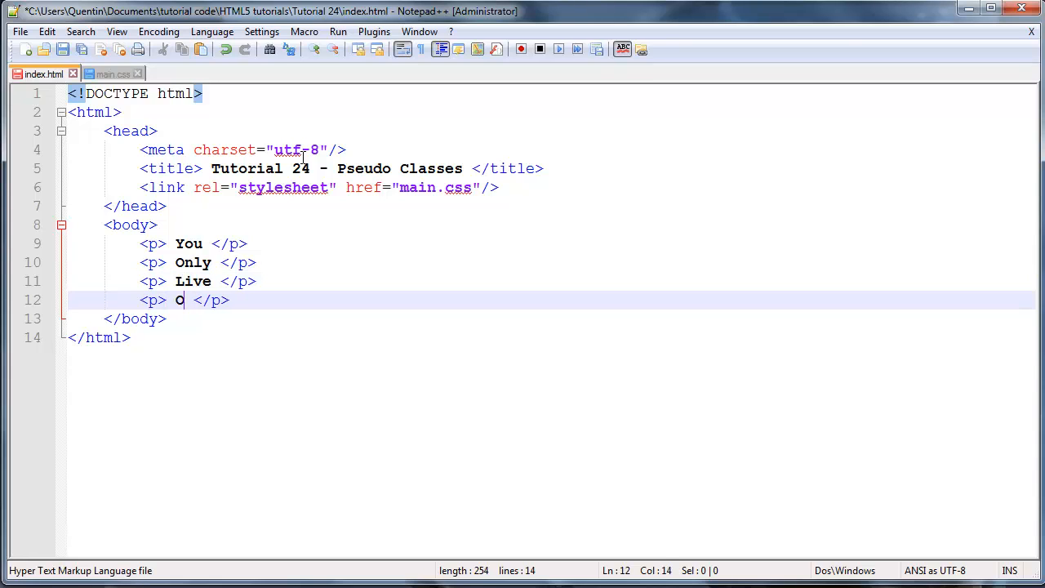
{"action": "type", "text": "nce"}
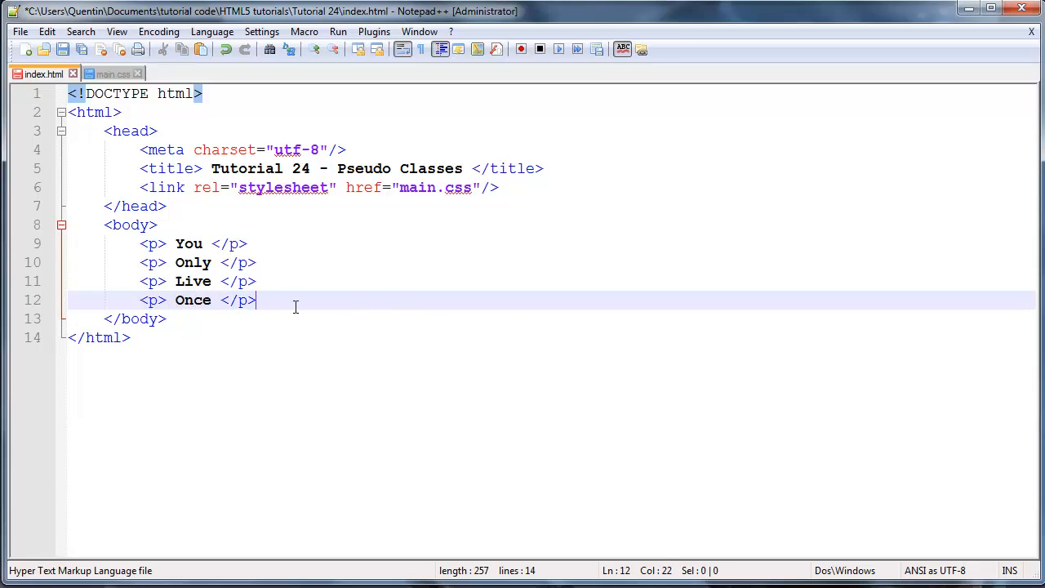
Step: Point out the Live, You, Only and Once paragraphs in the editor
{"action": "left_click", "coordinate": [220, 280]}
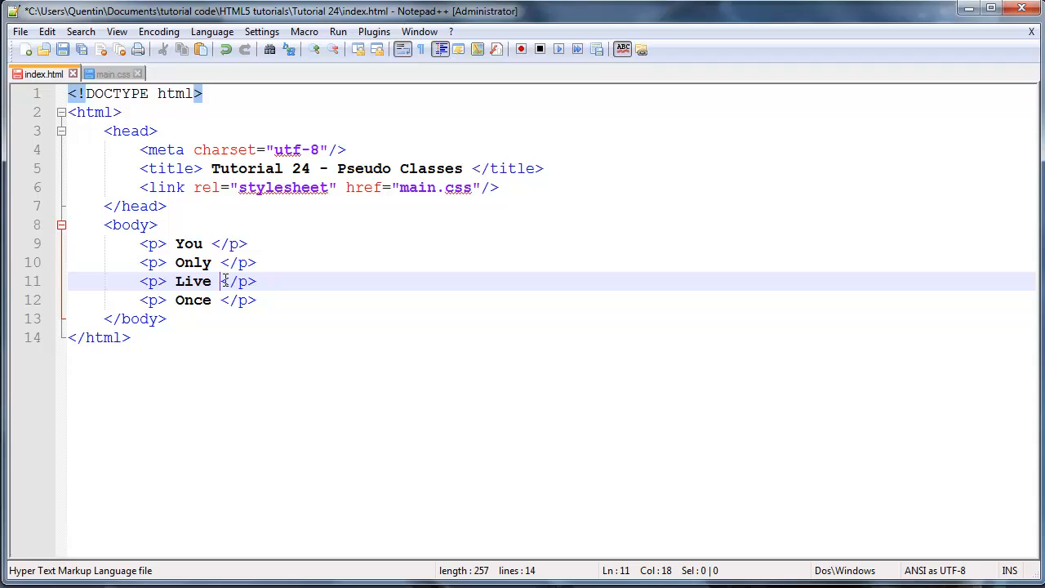
{"action": "left_click", "coordinate": [181, 244]}
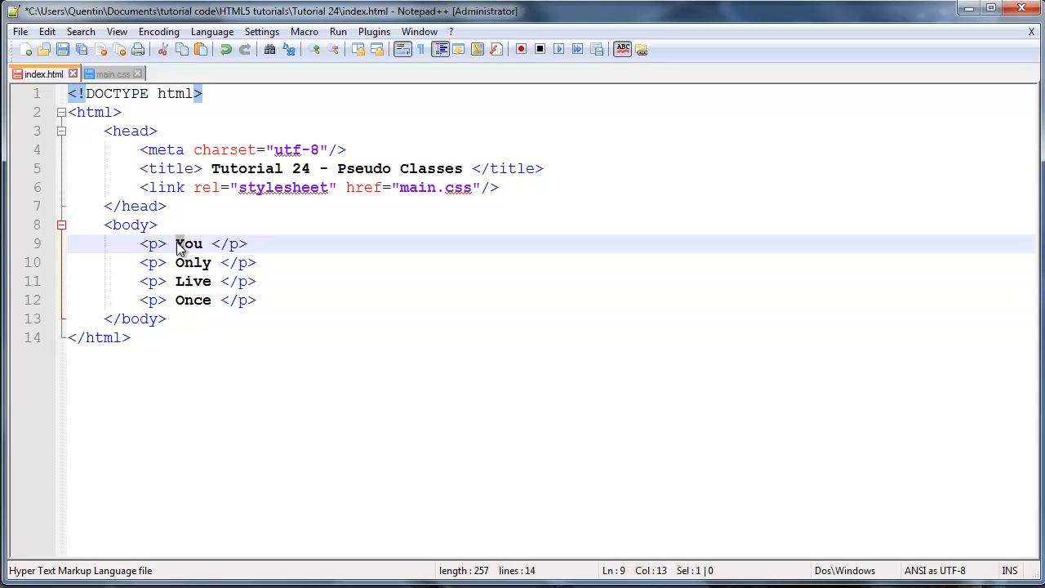
{"action": "left_click", "coordinate": [188, 263]}
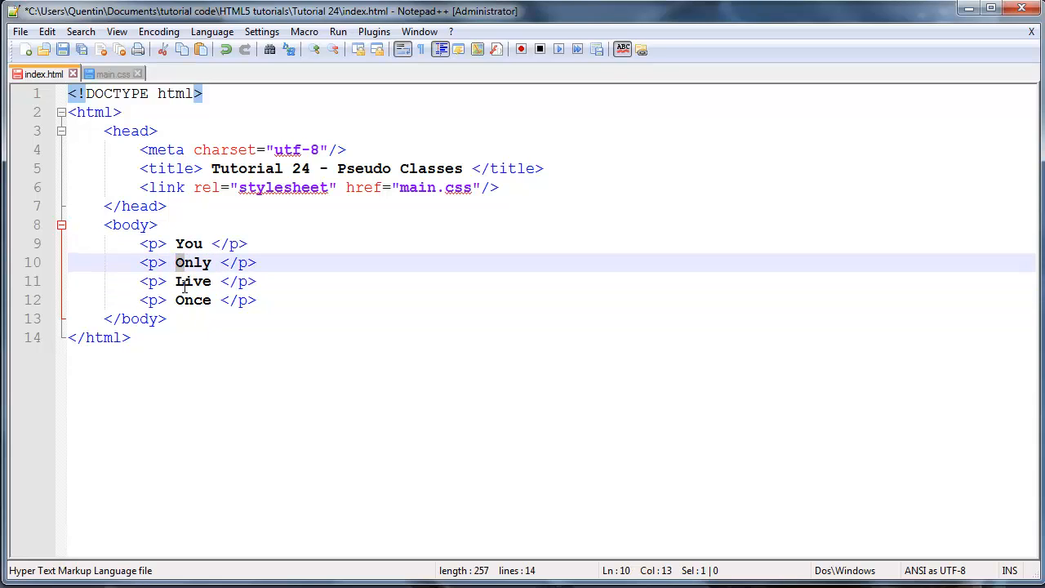
{"action": "left_click", "coordinate": [318, 300]}
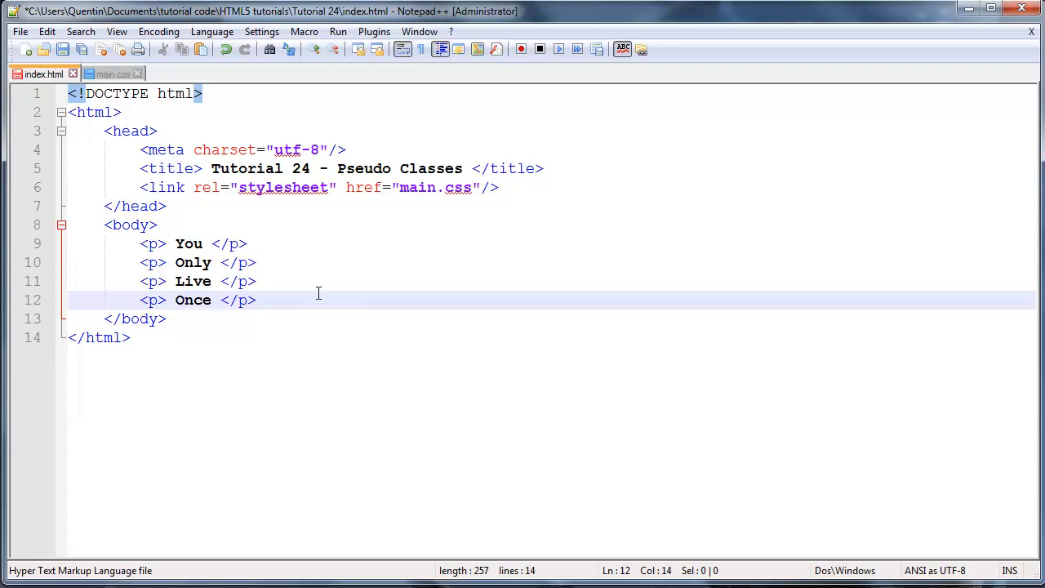
{"action": "left_click", "coordinate": [193, 281]}
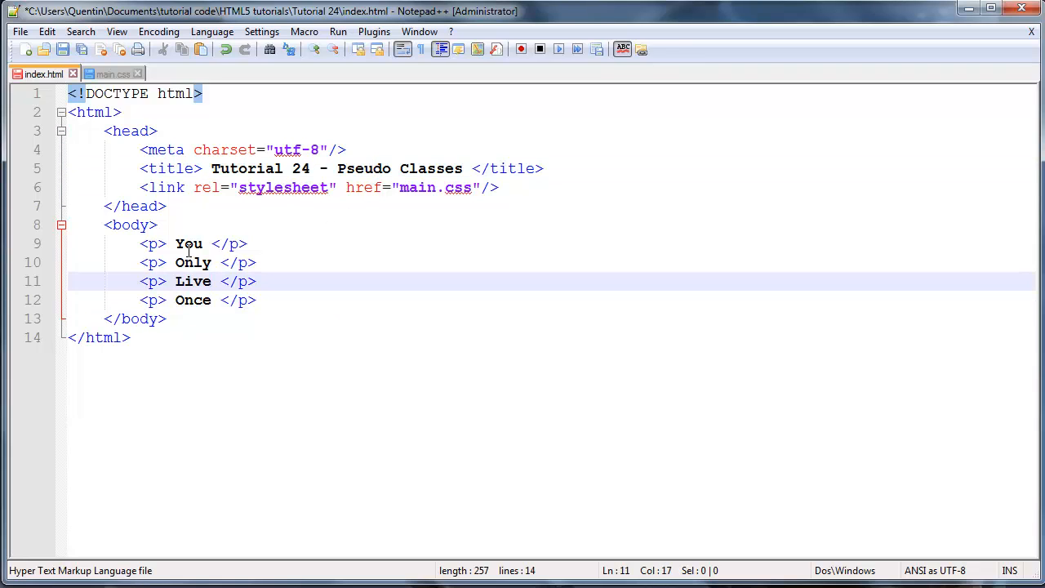
{"action": "left_click", "coordinate": [189, 243]}
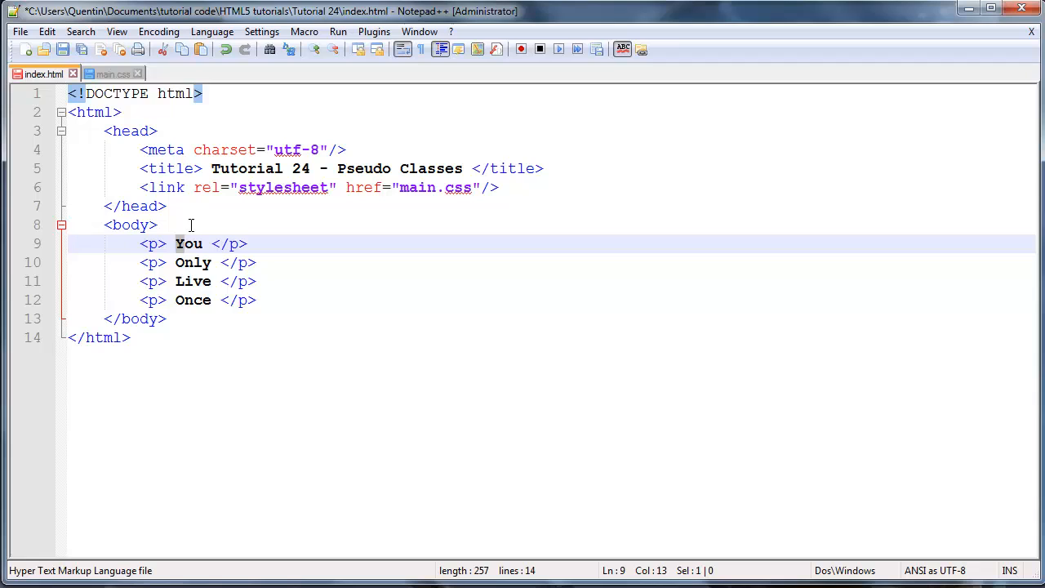
{"action": "mouse_move", "coordinate": [94, 90]}
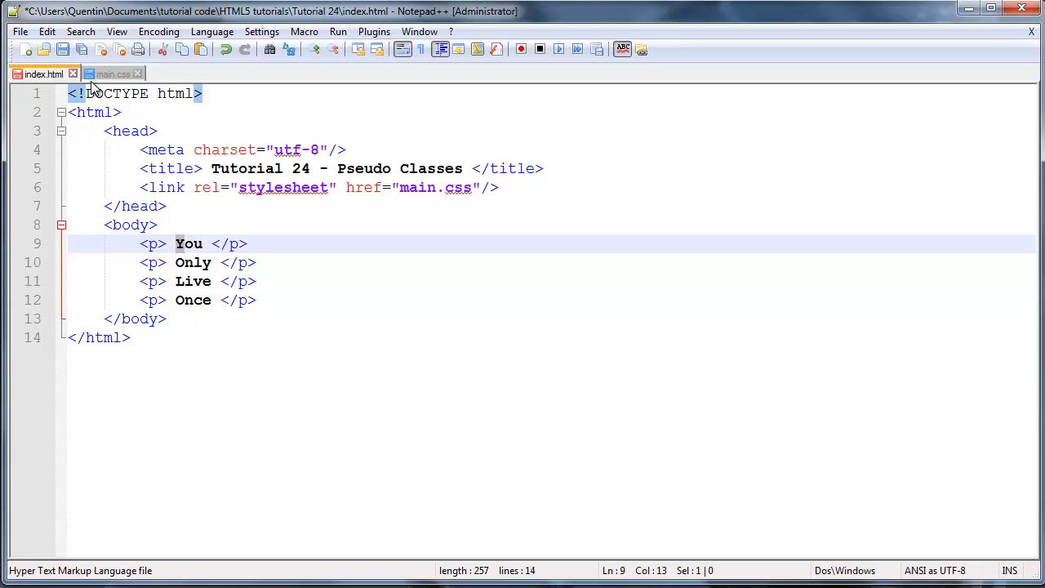
Step: In main.css, type the selector p:first-letter on line 1, adding the missing hyphen
{"action": "left_click", "coordinate": [112, 74]}
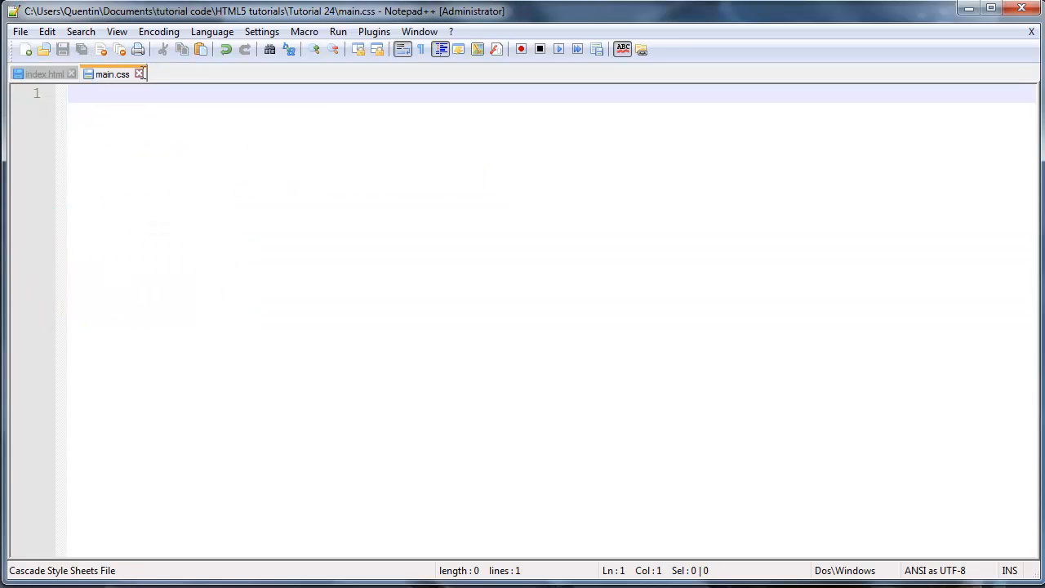
{"action": "mouse_move", "coordinate": [196, 280]}
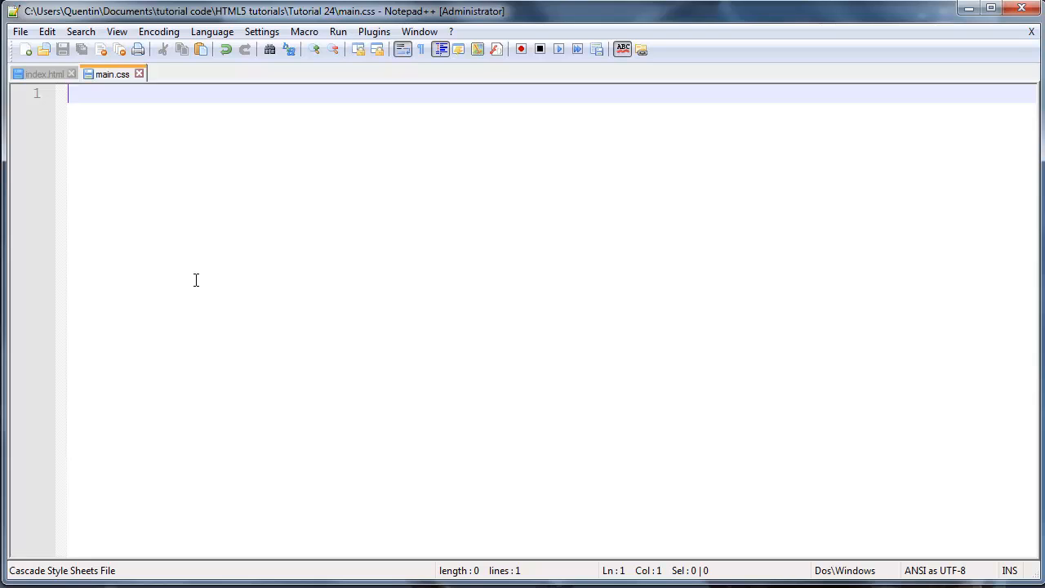
{"action": "type", "text": "p"}
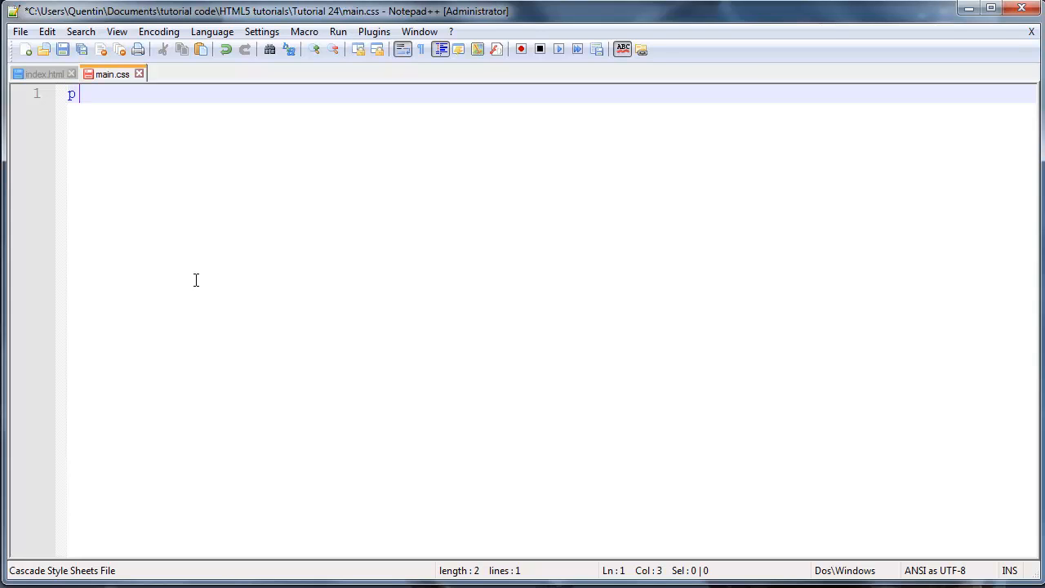
{"action": "key", "text": "Backspace"}
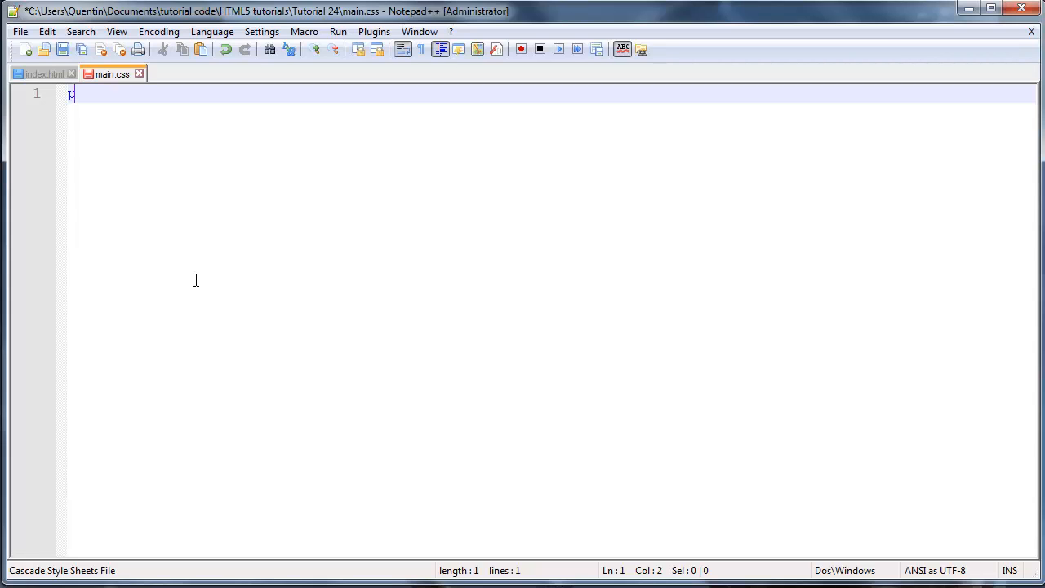
{"action": "type", "text": "p:"}
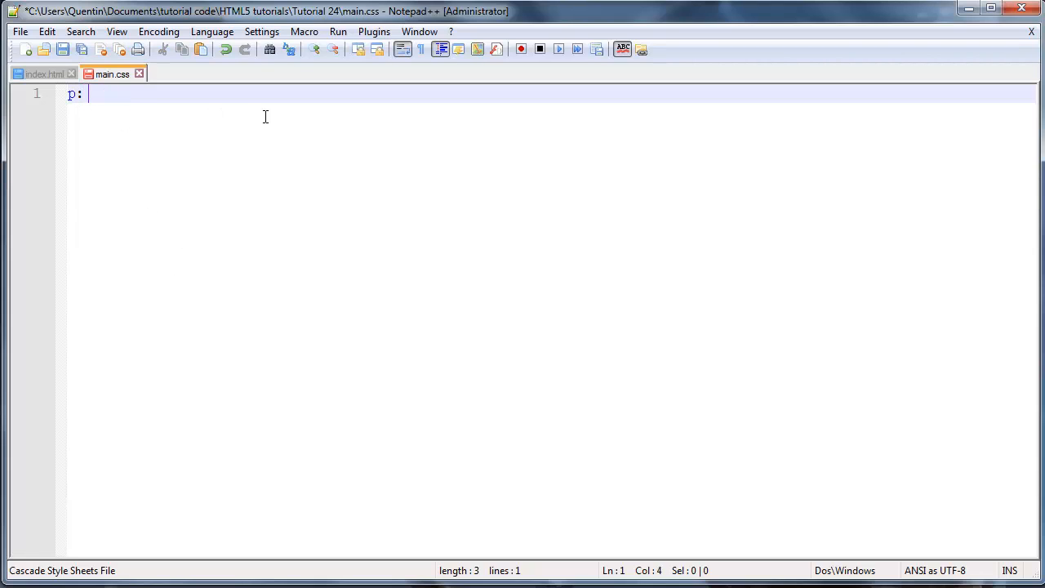
{"action": "type", "text": "first"}
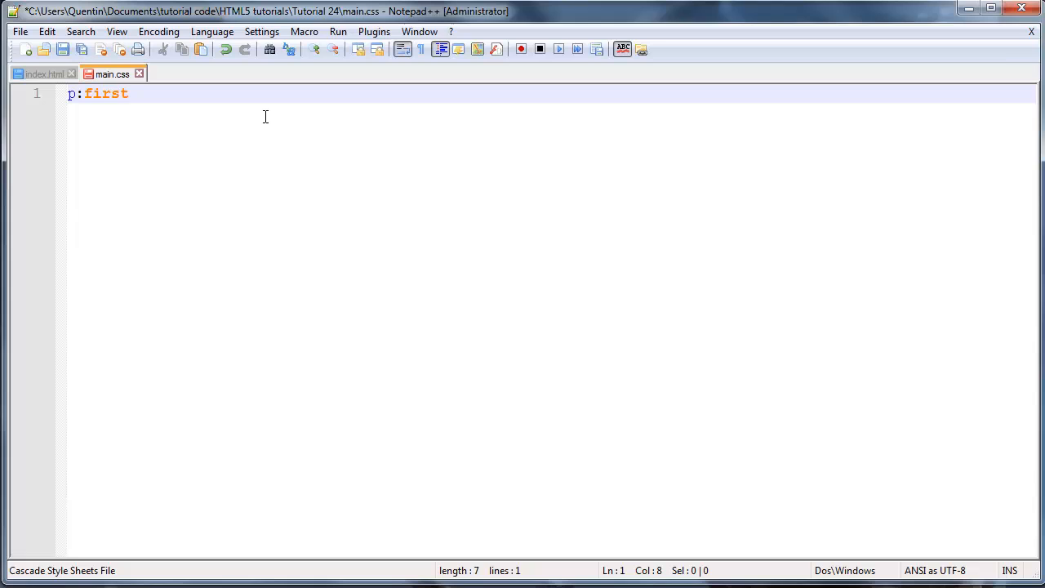
{"action": "type", "text": "letter"}
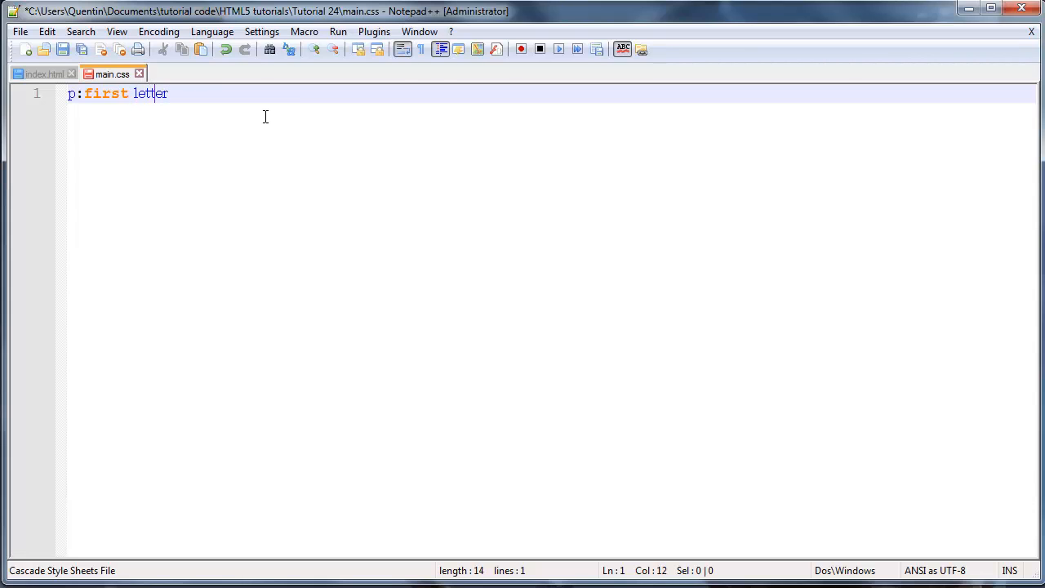
{"action": "type", "text": "-"}
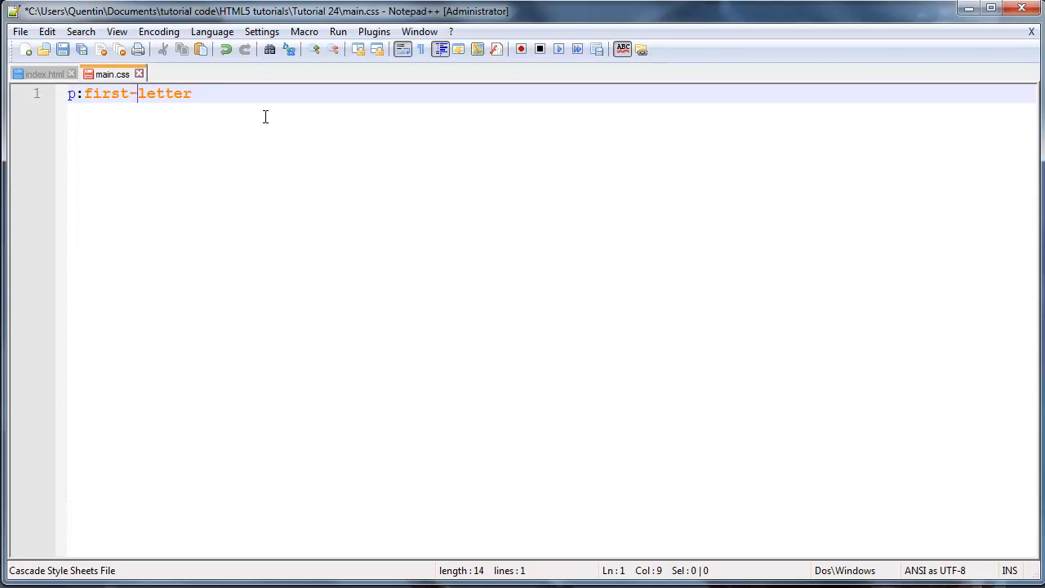
{"action": "double_click", "coordinate": [101, 93]}
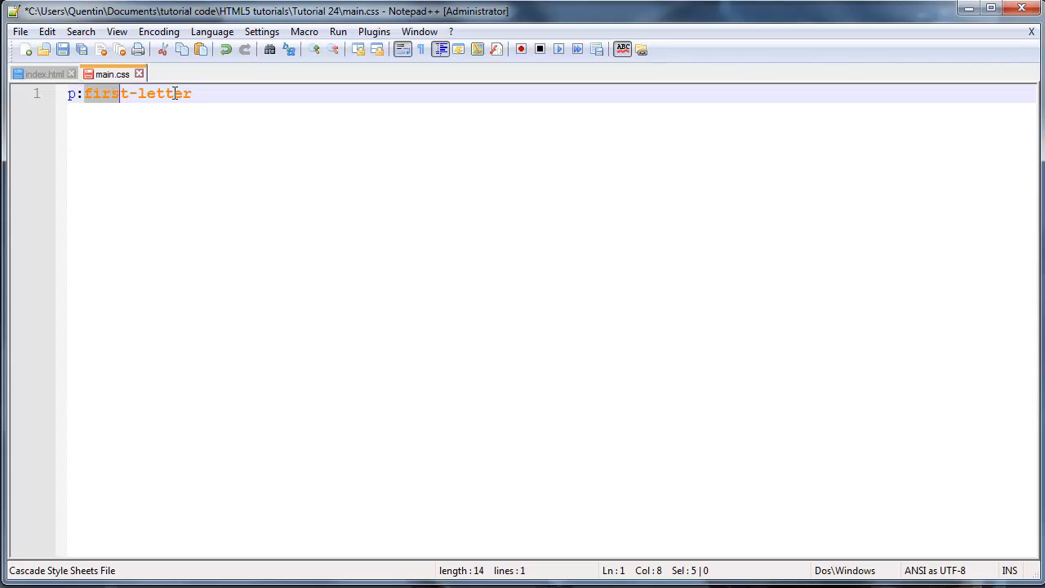
{"action": "left_click", "coordinate": [190, 93]}
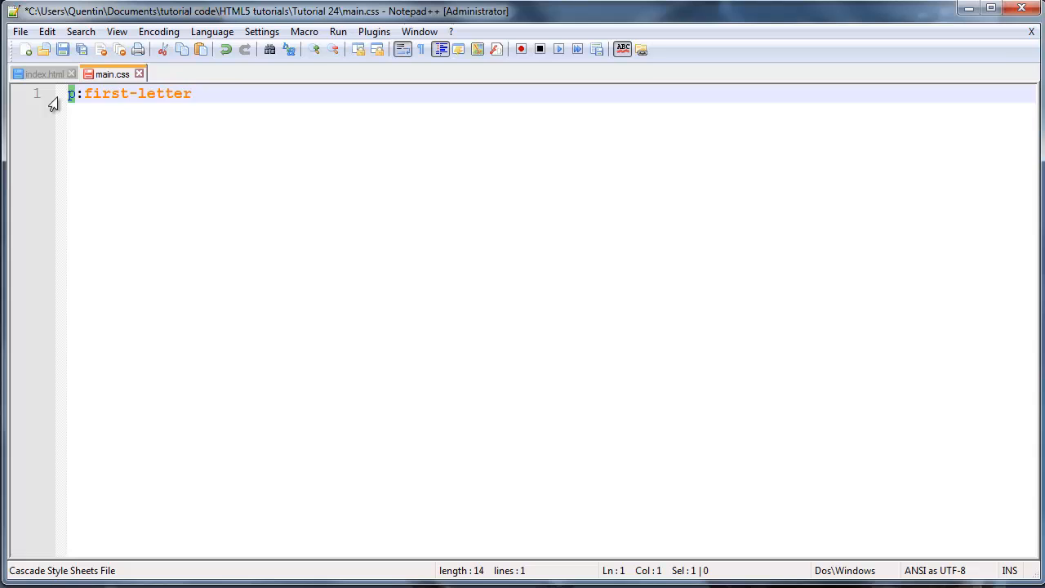
Step: Give the rule color:blue and font-weight:bold, correcting the 'wight' typo
{"action": "type", "text": "{}"}
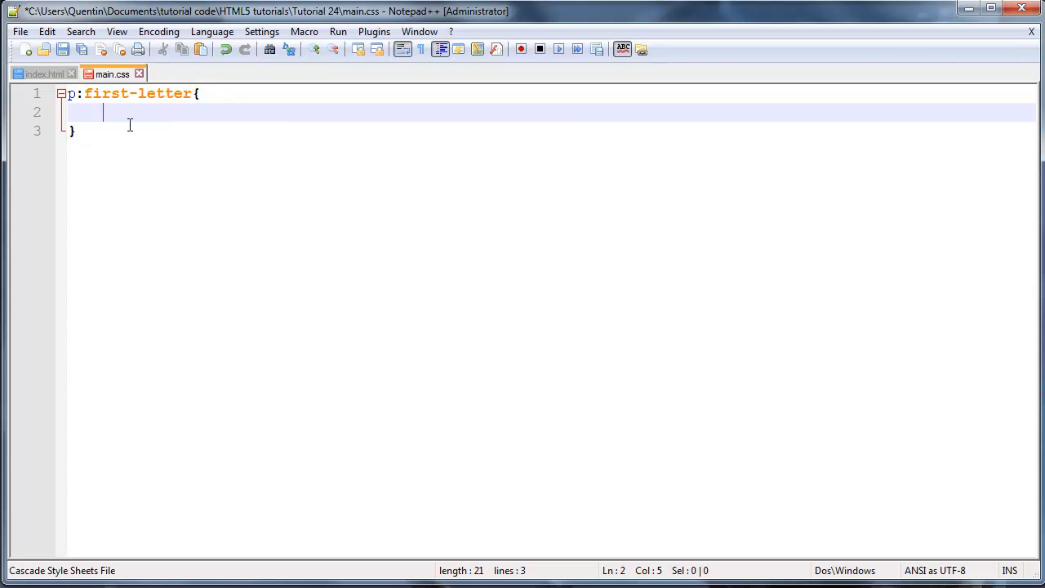
{"action": "mouse_move", "coordinate": [207, 164]}
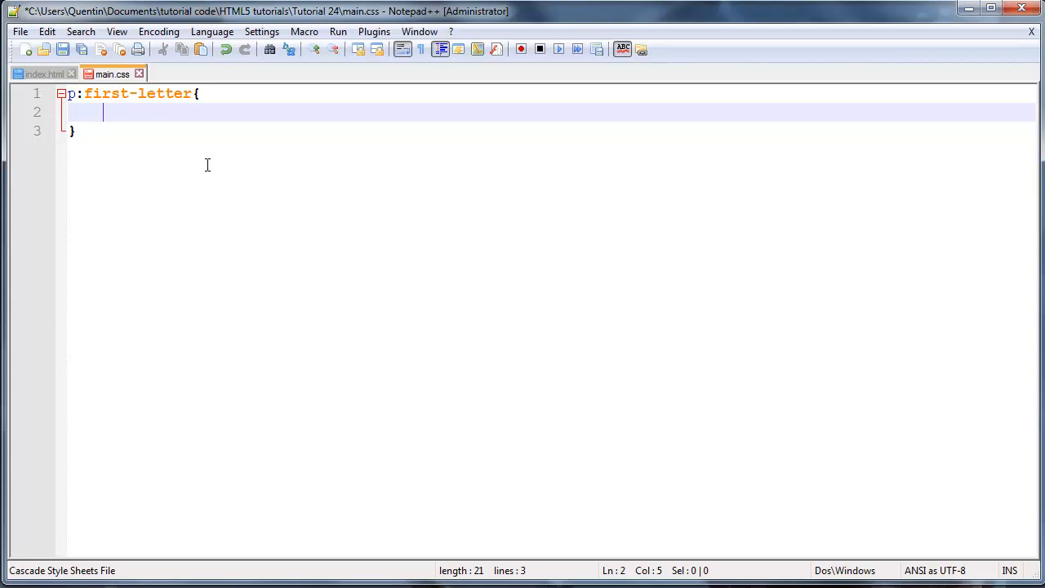
{"action": "type", "text": "color"}
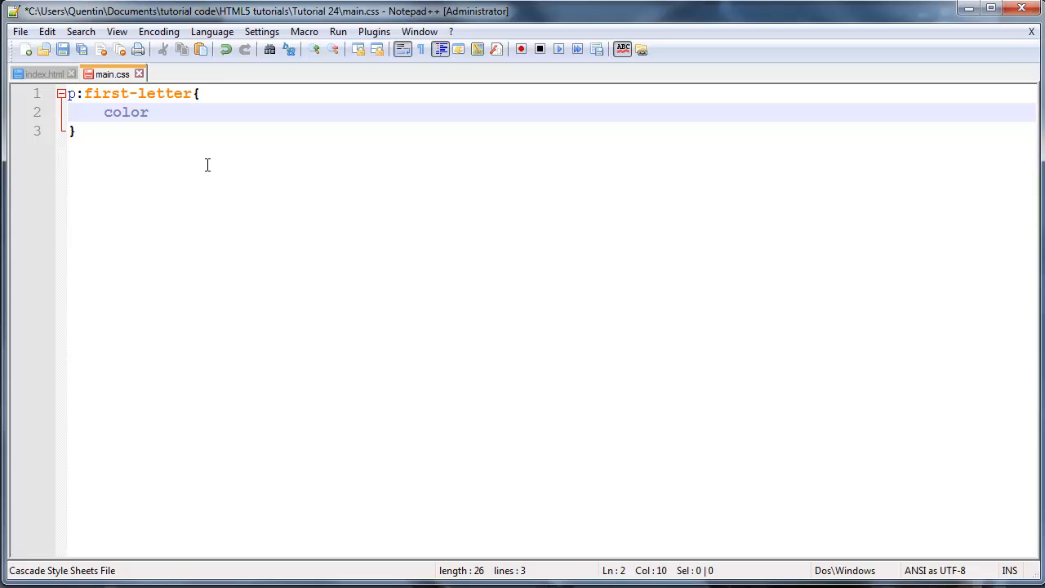
{"action": "type", "text": ":g"}
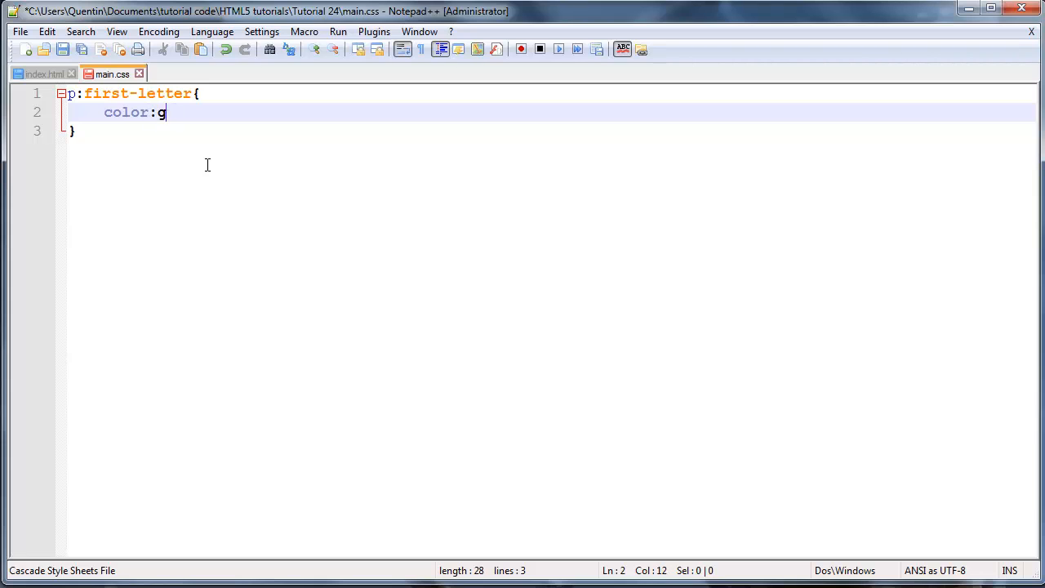
{"action": "type", "text": "lue;"}
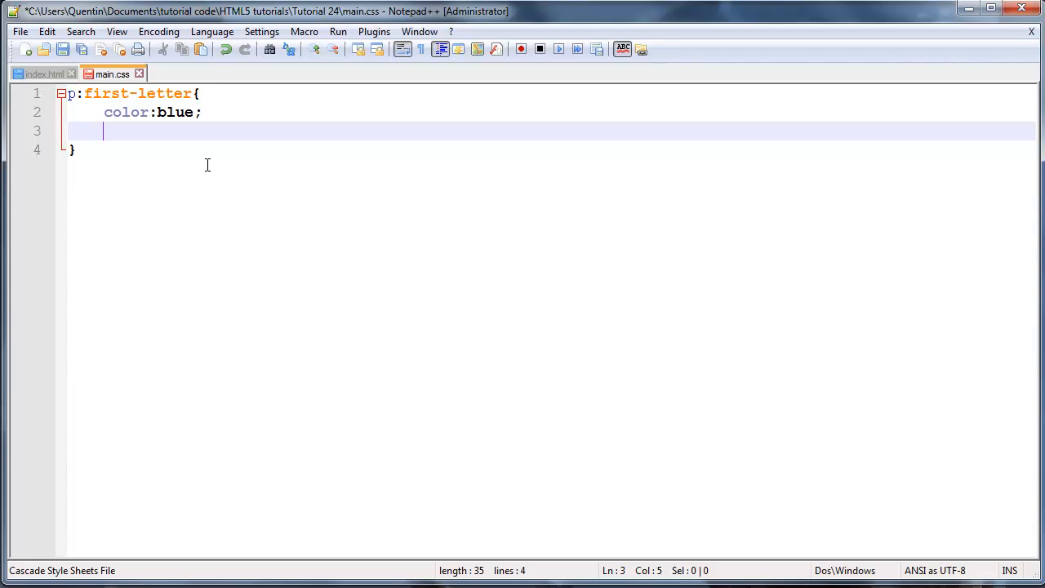
{"action": "type", "text": "font"}
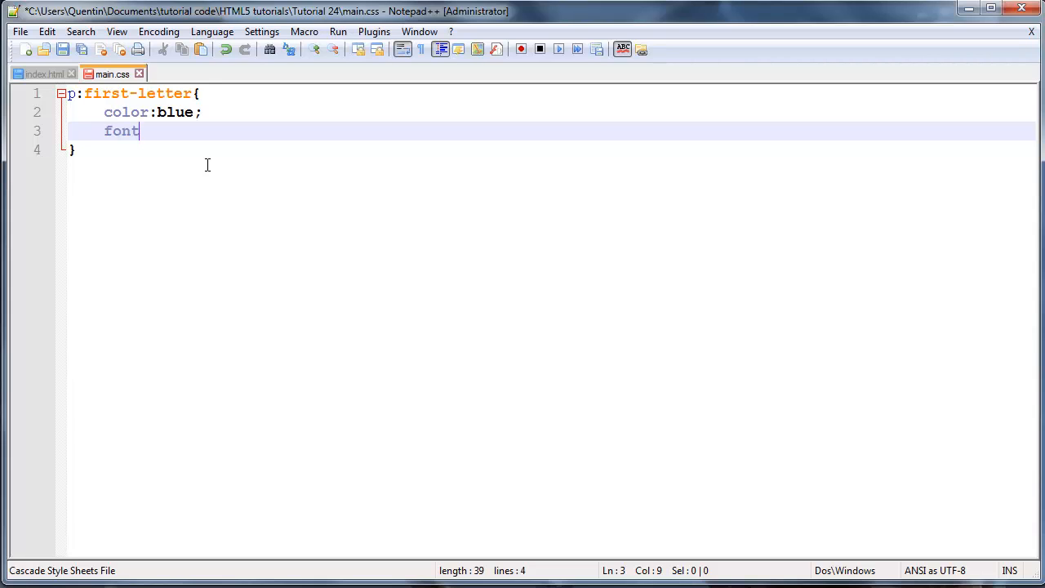
{"action": "type", "text": "-wight"}
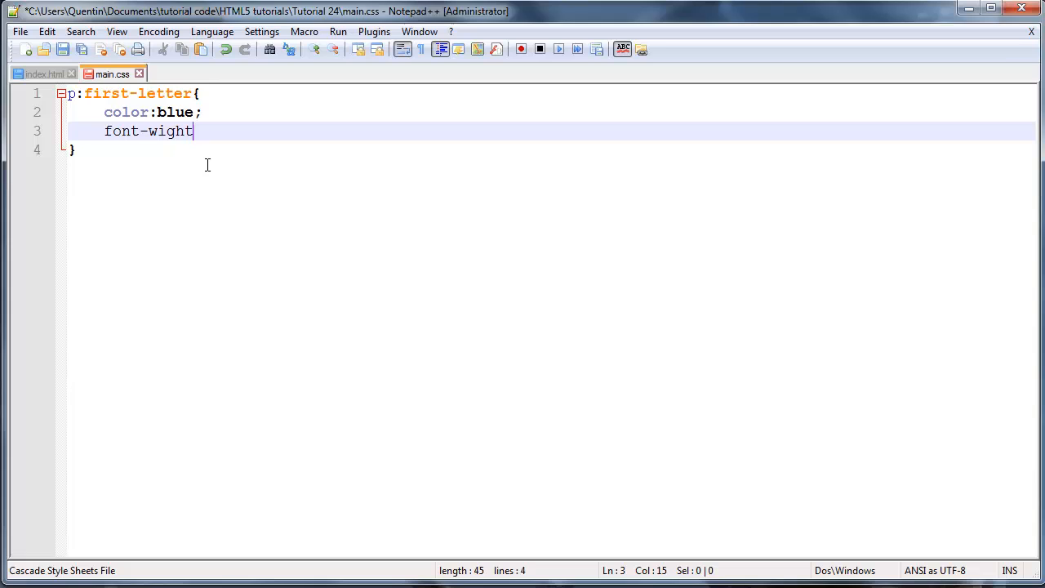
{"action": "type", "text": "e"}
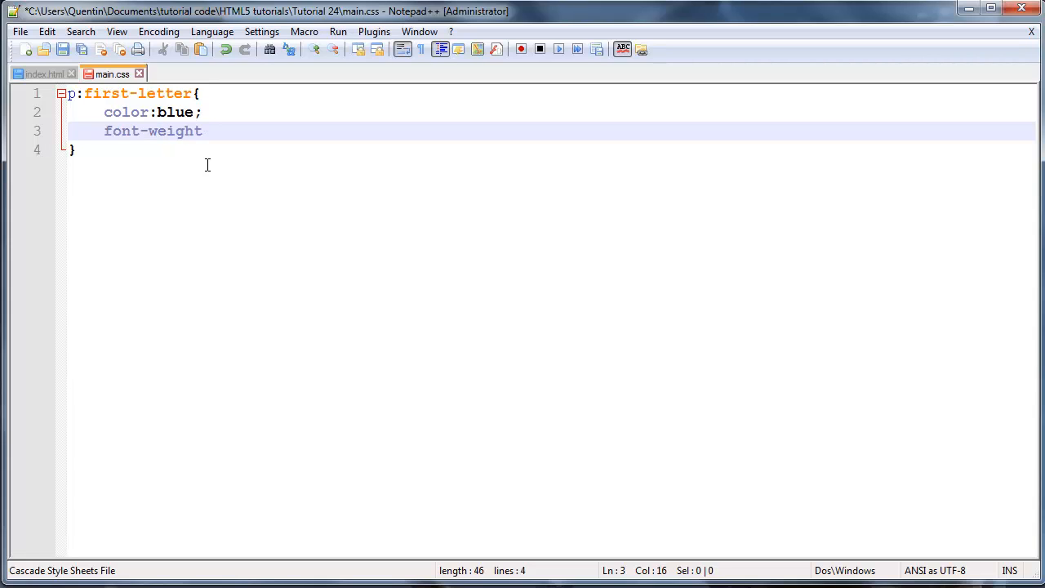
{"action": "type", "text": ":"}
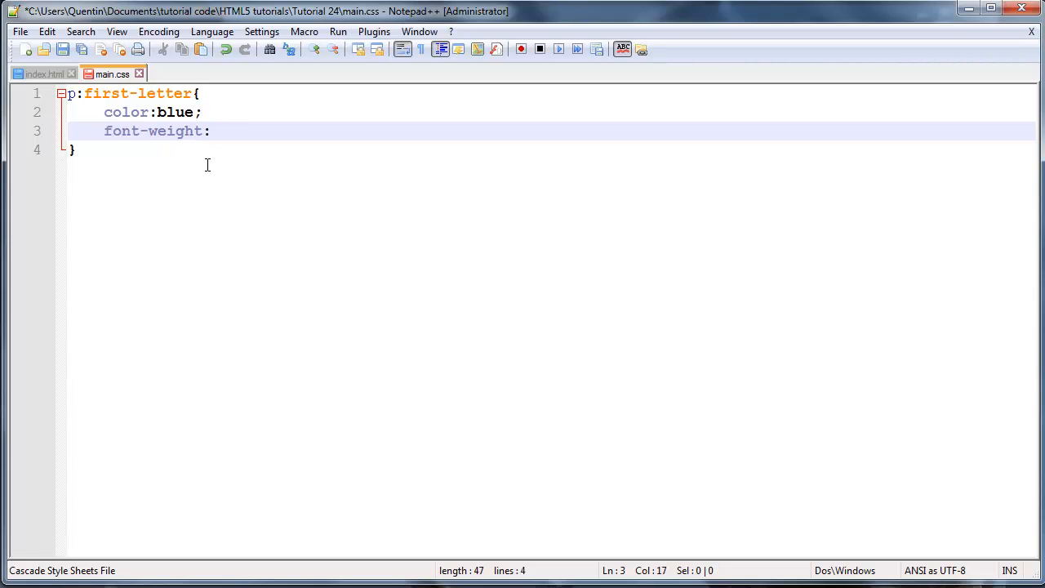
{"action": "type", "text": "bold;"}
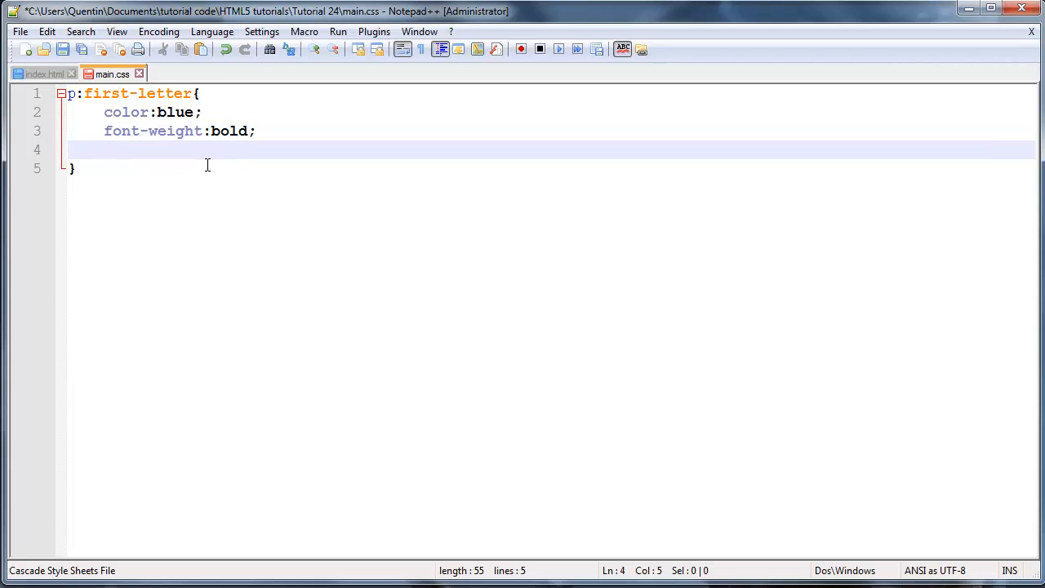
Step: Add font-size:20px to the rule and preview index.html in Firefox
{"action": "type", "text": "font"}
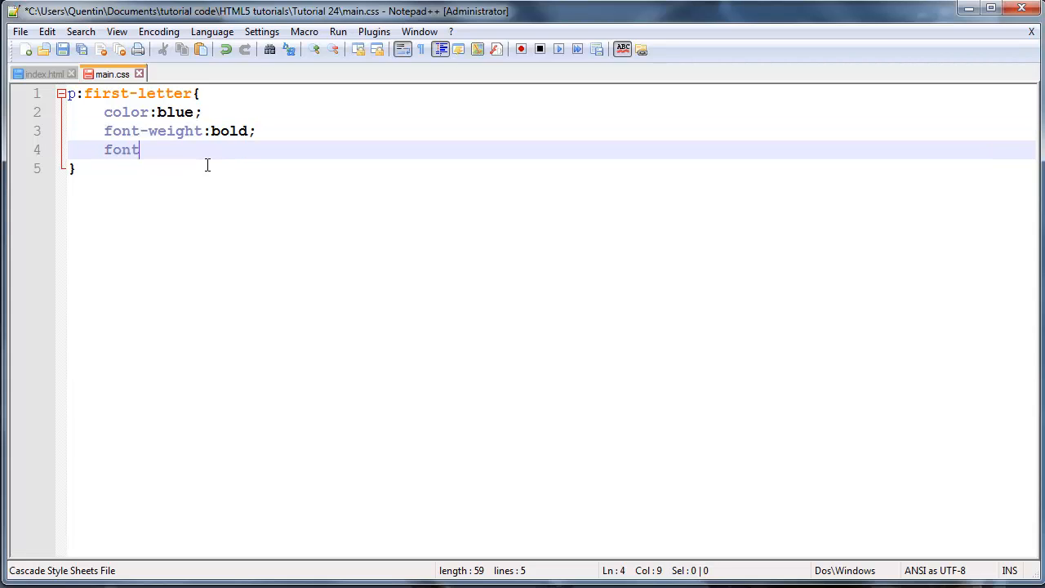
{"action": "type", "text": "-"}
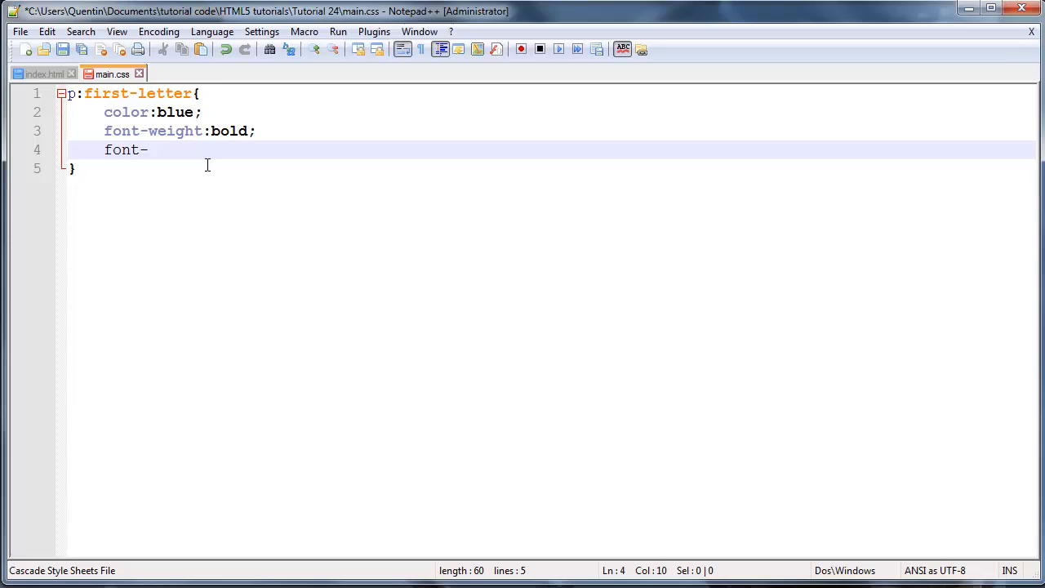
{"action": "type", "text": "s"}
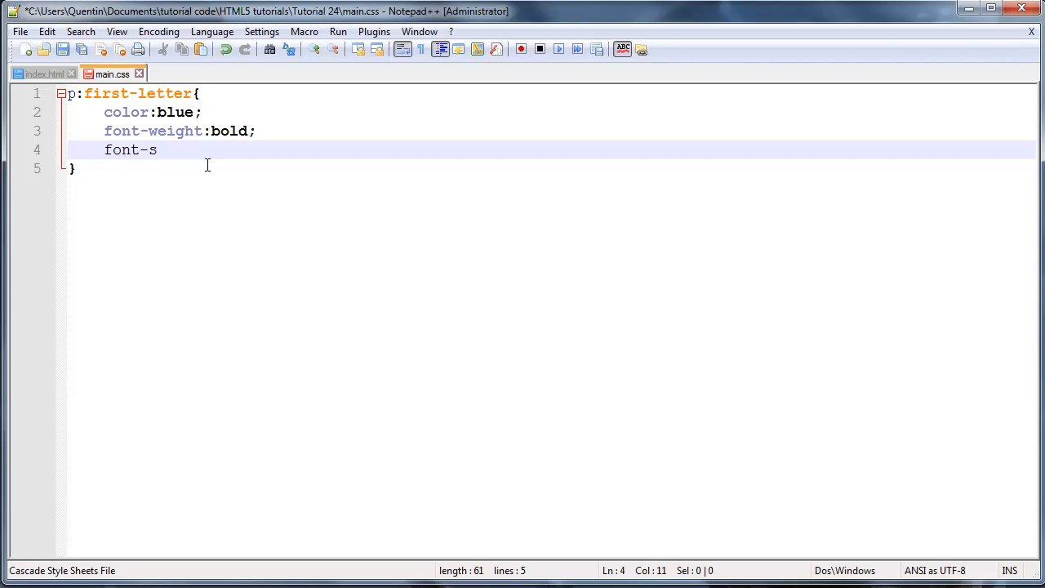
{"action": "type", "text": "ize:"}
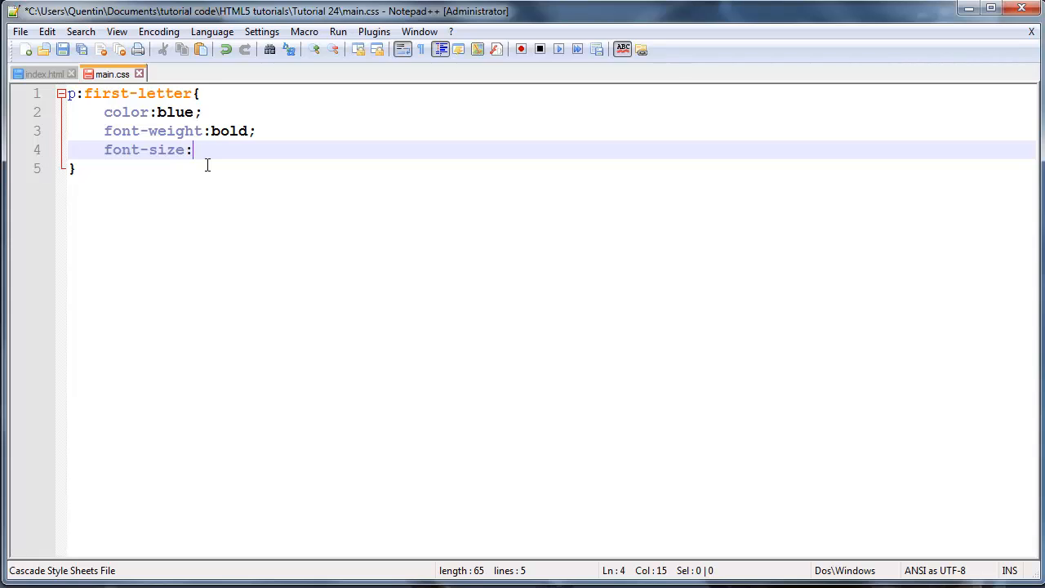
{"action": "type", "text": "20px;"}
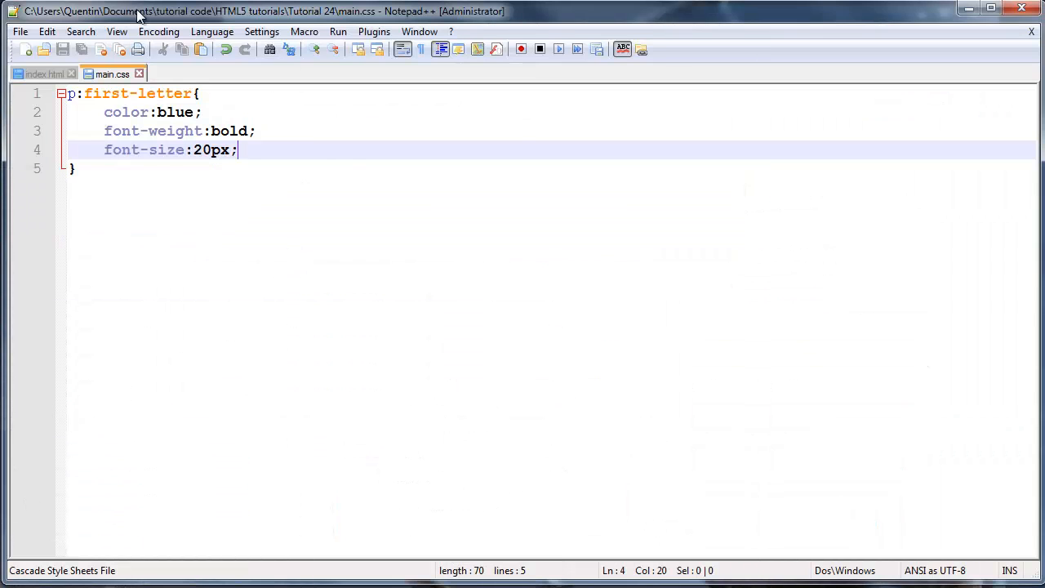
{"action": "left_click", "coordinate": [41, 74]}
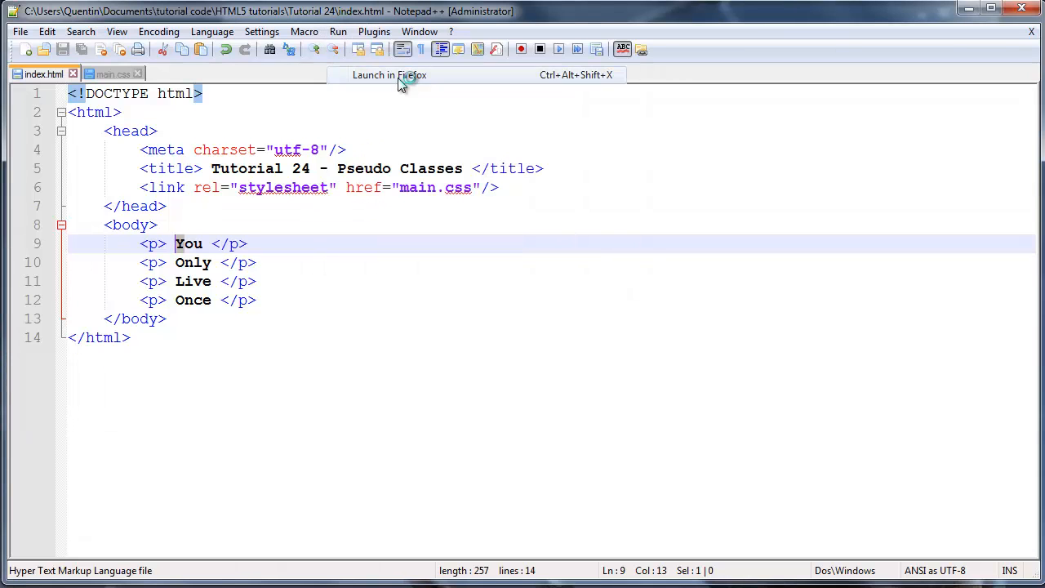
{"action": "left_click", "coordinate": [390, 74]}
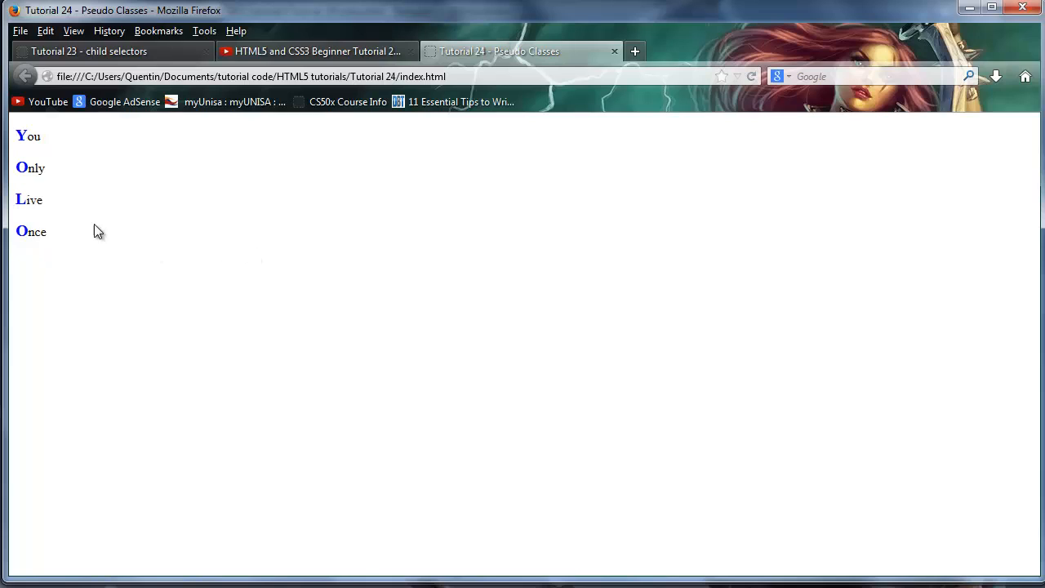
Step: View the Firefox page with blue, bold, larger first letters, then return to the source
{"action": "double_click", "coordinate": [31, 231]}
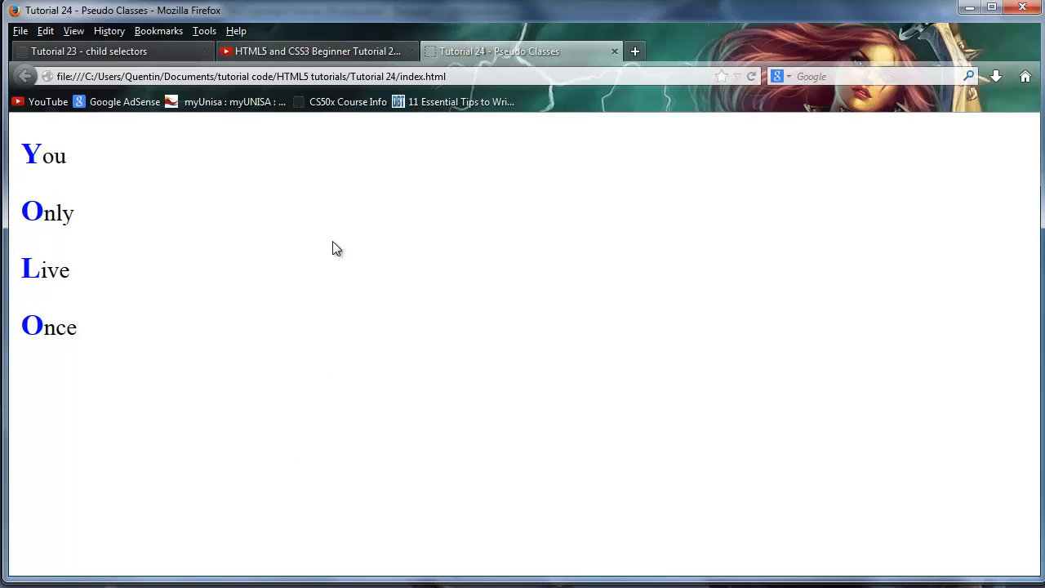
{"action": "mouse_move", "coordinate": [667, 408]}
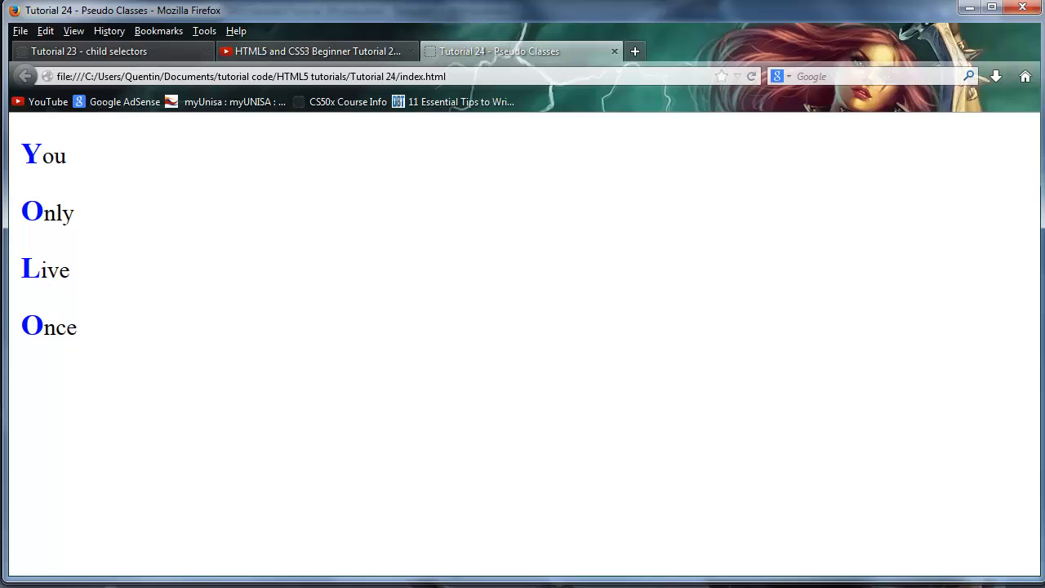
{"action": "mouse_move", "coordinate": [381, 363]}
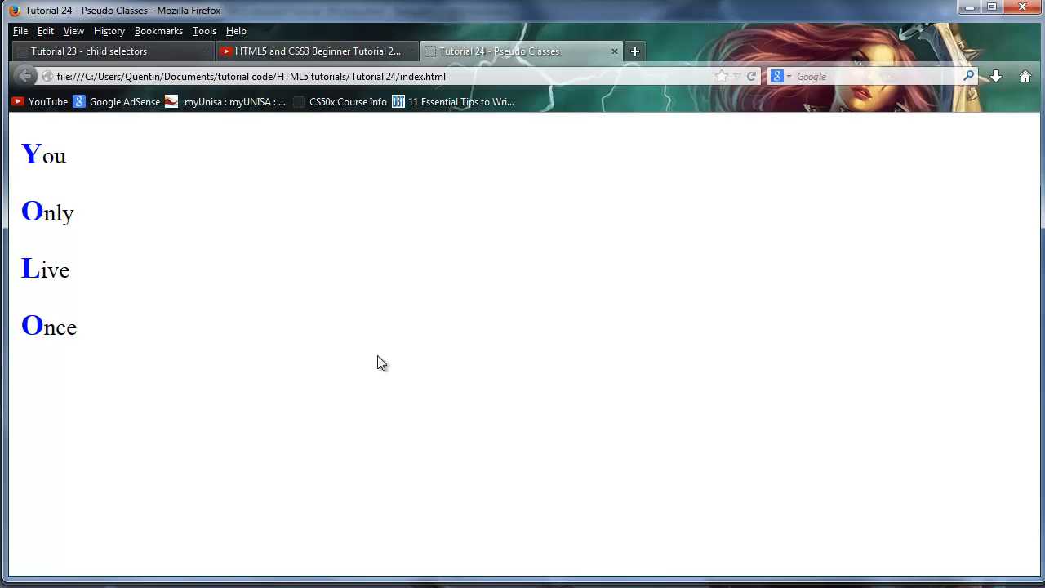
{"action": "mouse_move", "coordinate": [341, 332]}
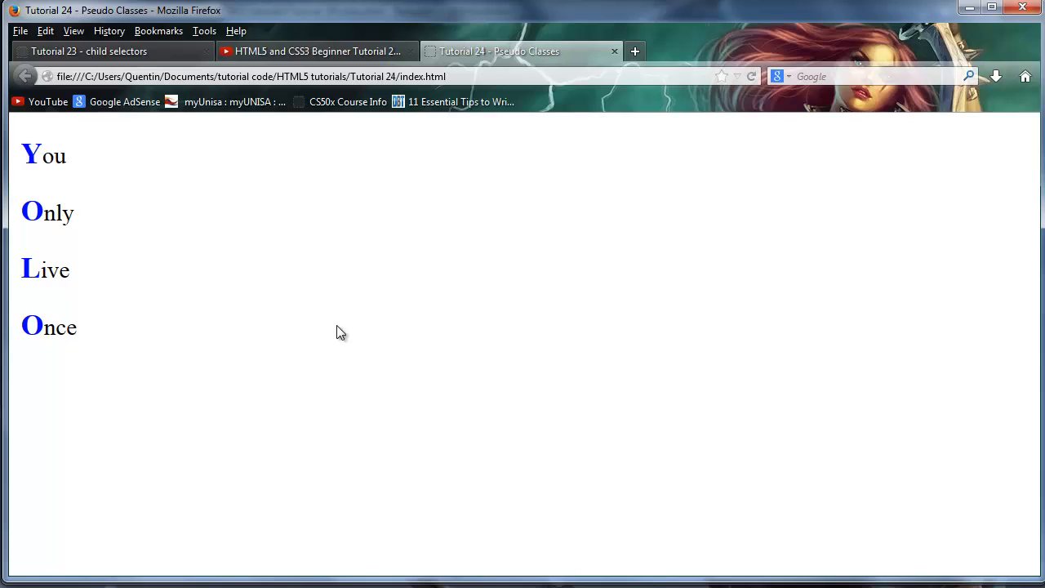
{"action": "mouse_move", "coordinate": [360, 340]}
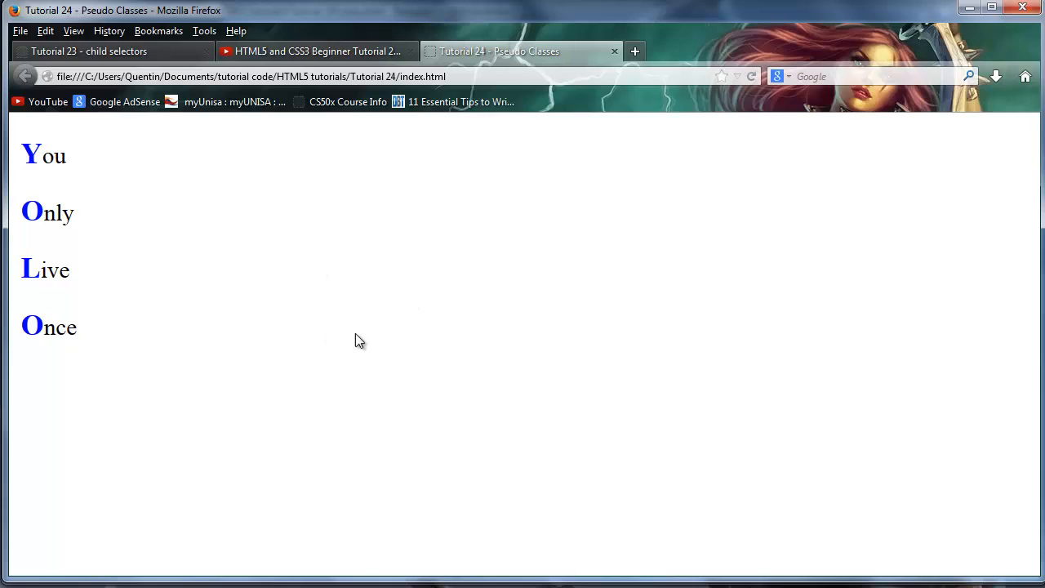
{"action": "mouse_move", "coordinate": [239, 364]}
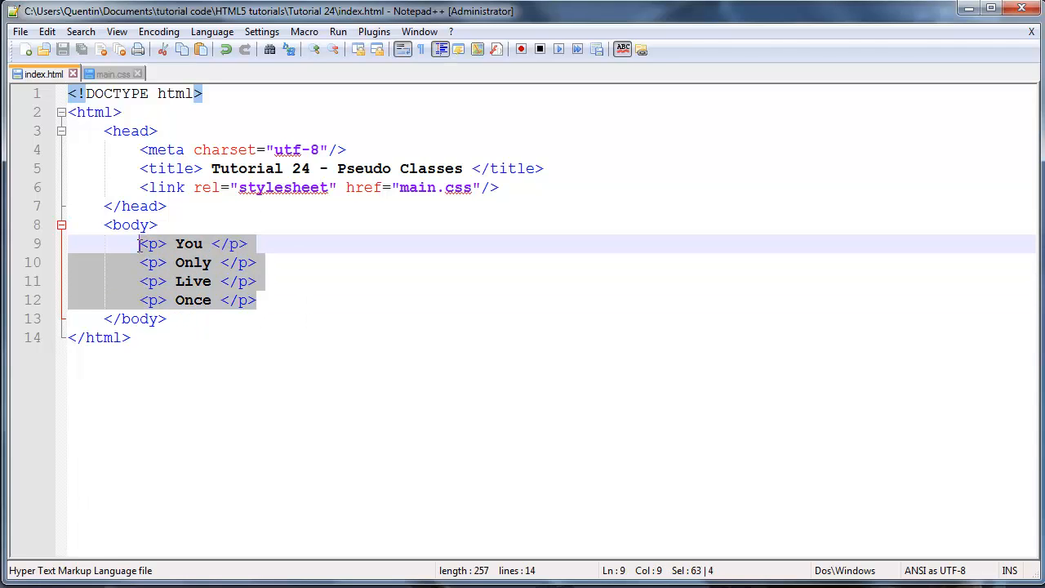
Step: Replace the four paragraphs with one <p> of 'The quick red fox jumped over the la\y brown dog's back.'
{"action": "key", "text": "Delete"}
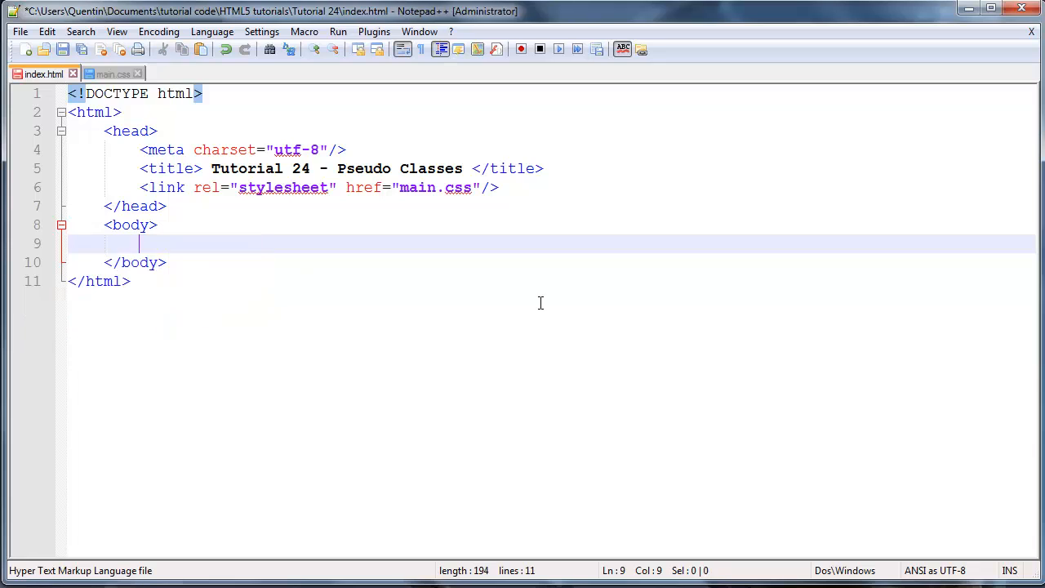
{"action": "type", "text": "<>"}
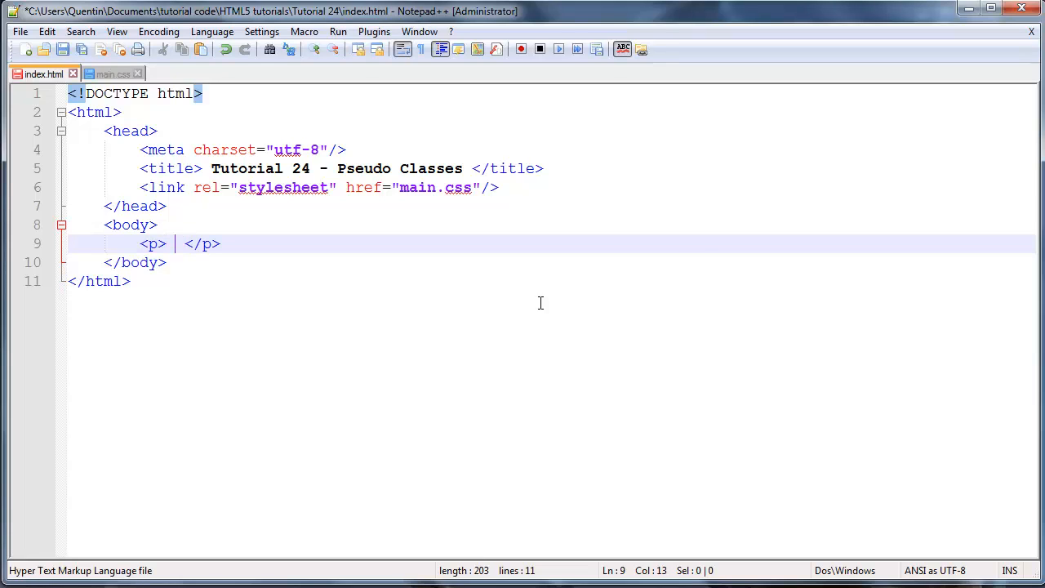
{"action": "type", "text": "The"}
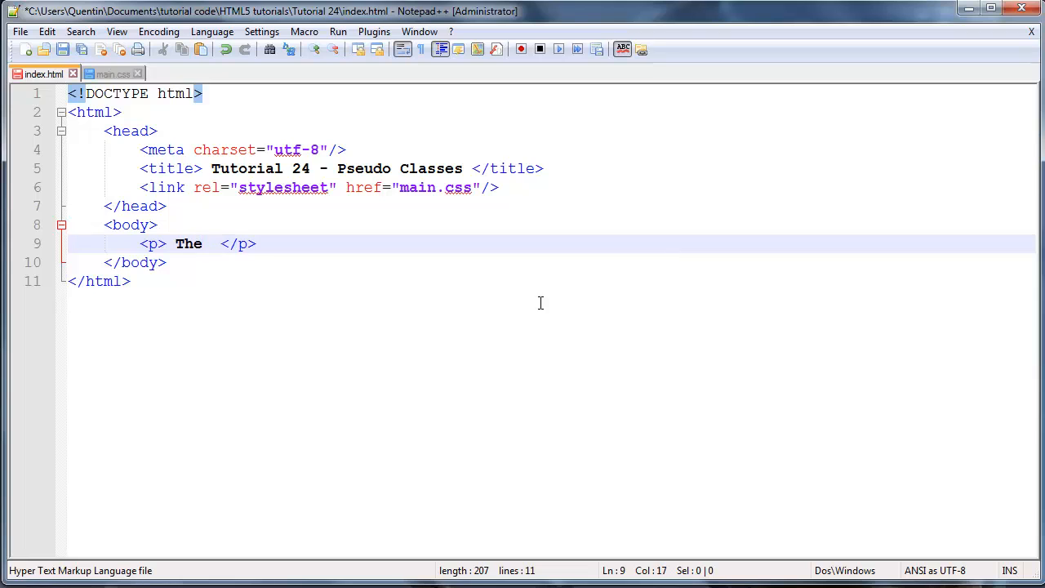
{"action": "type", "text": "quick r"}
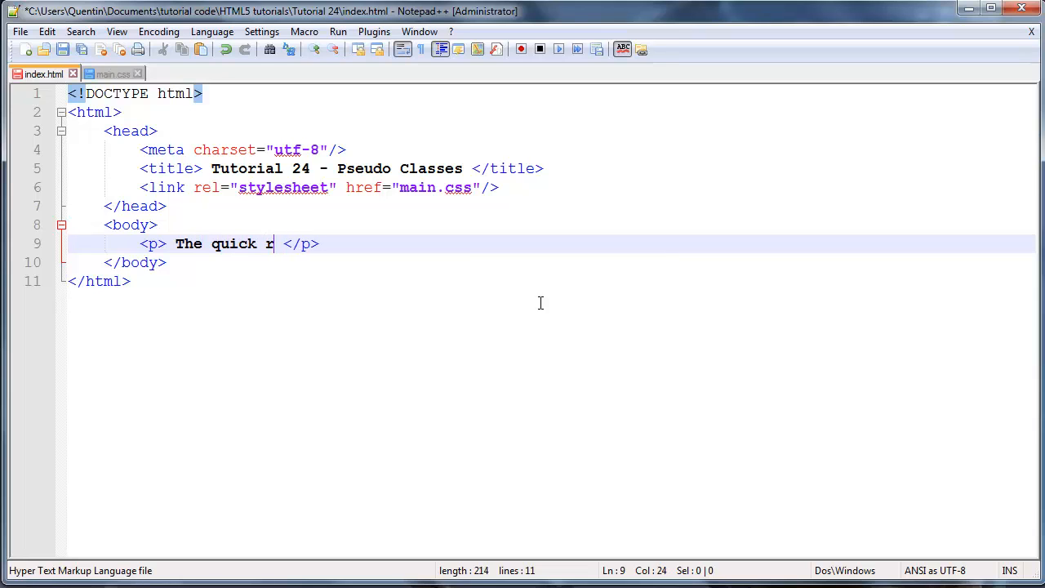
{"action": "type", "text": "ed fox f"}
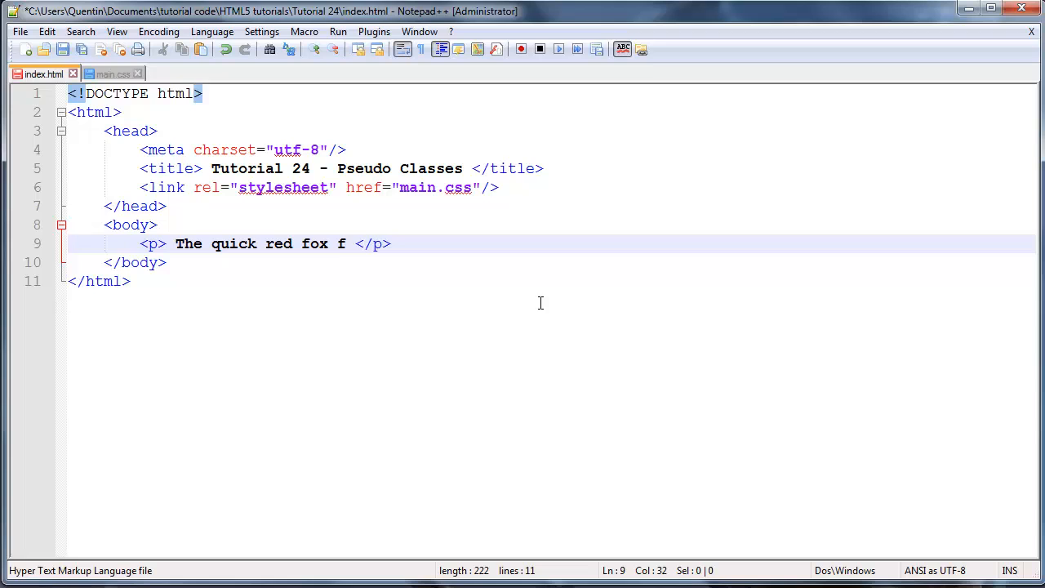
{"action": "type", "text": "jumped o"}
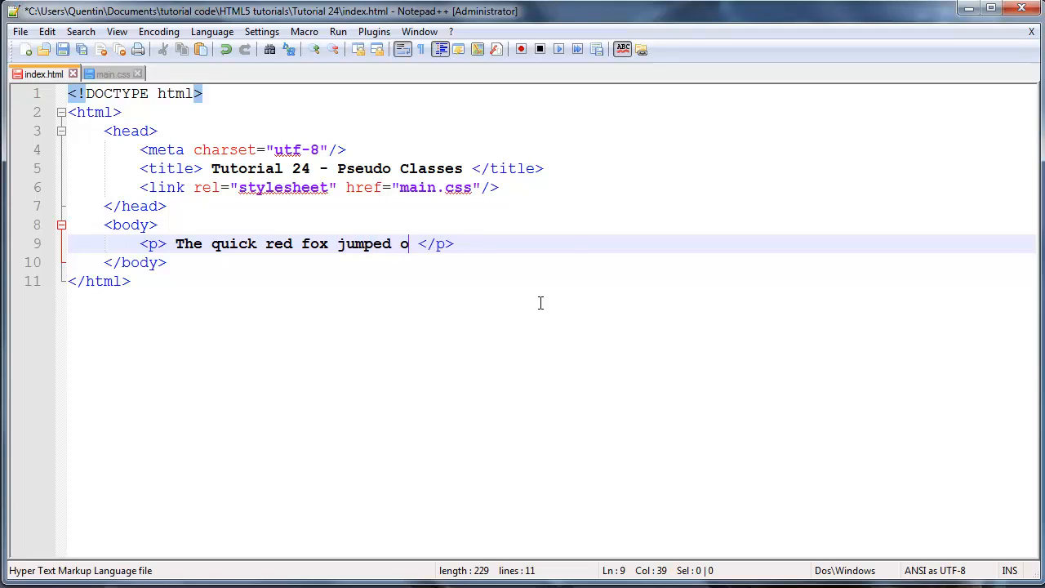
{"action": "type", "text": "ver the la\\"}
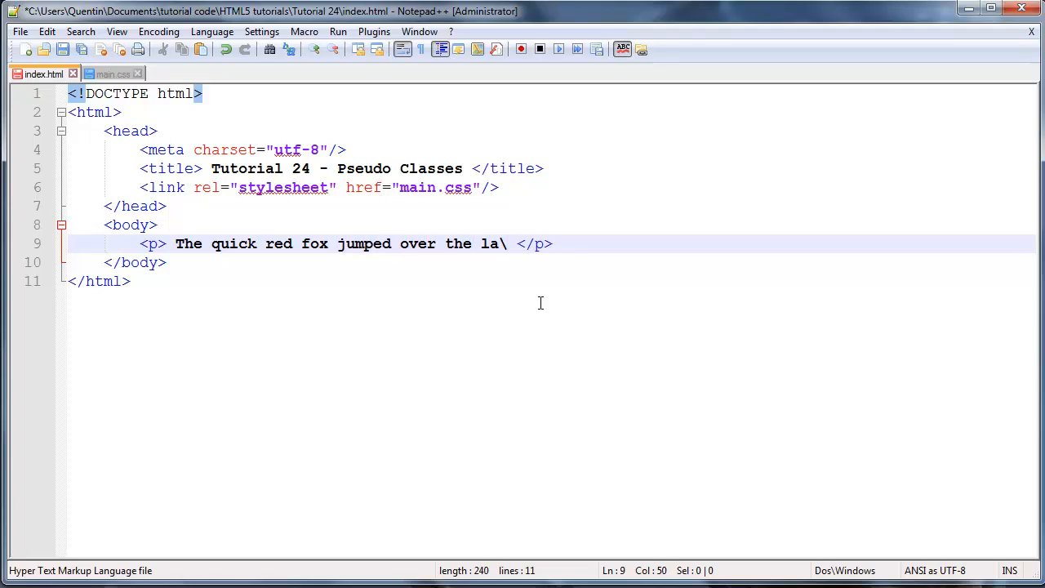
{"action": "type", "text": "y brown"}
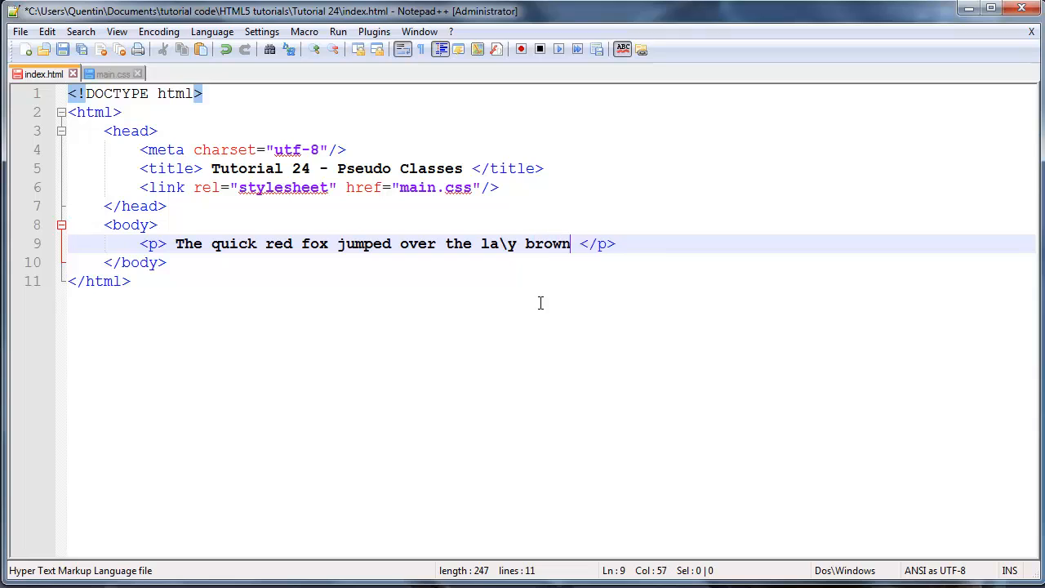
{"action": "type", "text": "dog'"}
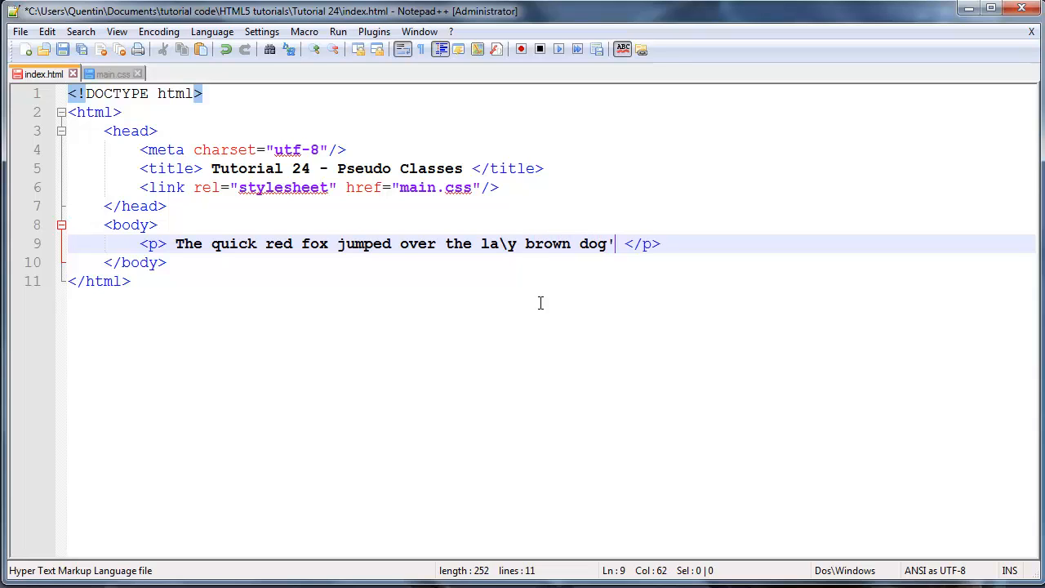
{"action": "type", "text": "s bag"}
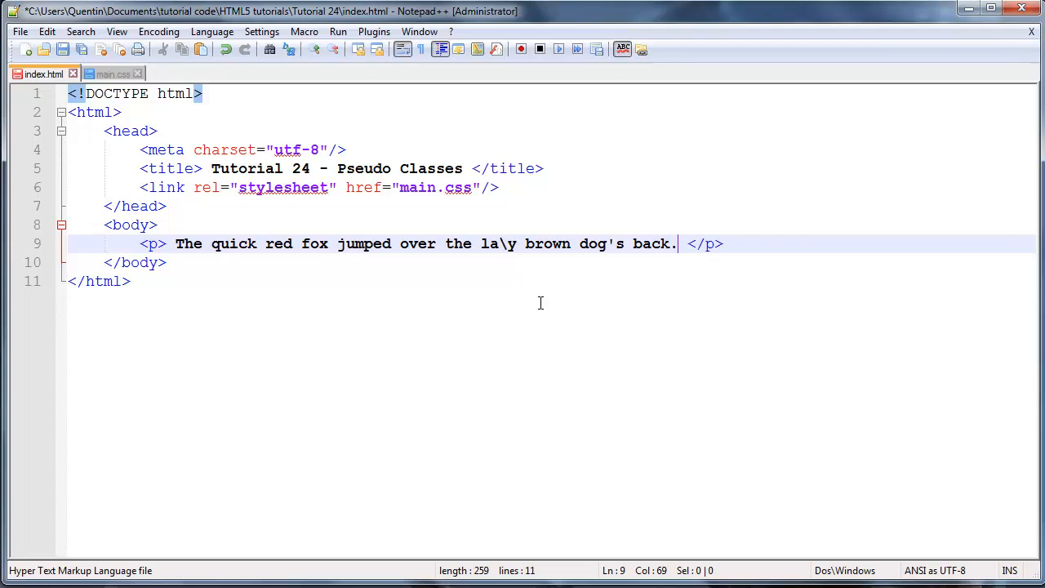
{"action": "left_click", "coordinate": [175, 243]}
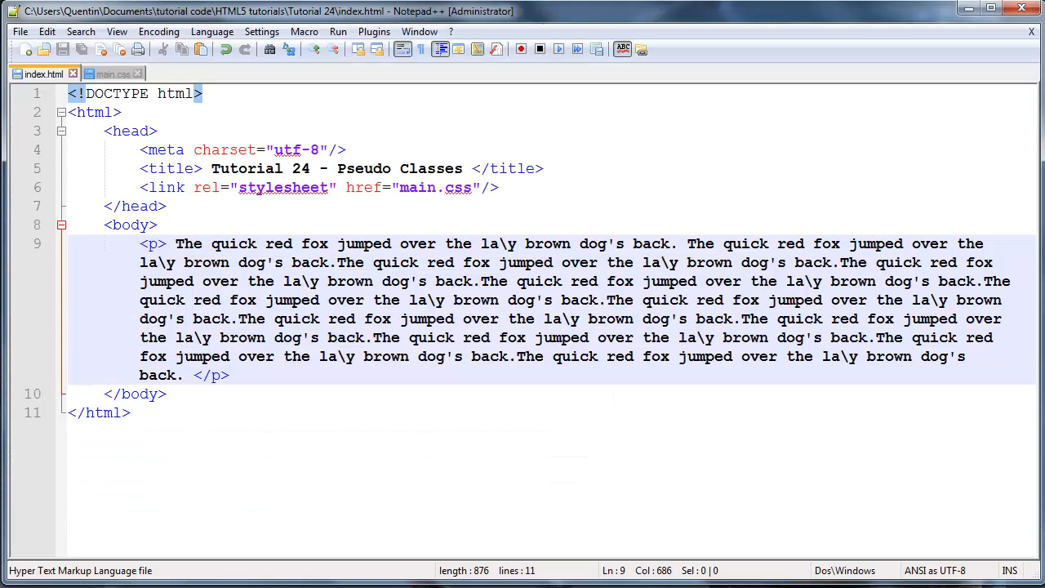
Step: Change the main.css selector from p:first-letter to p:first-line and save it
{"action": "left_click", "coordinate": [112, 74]}
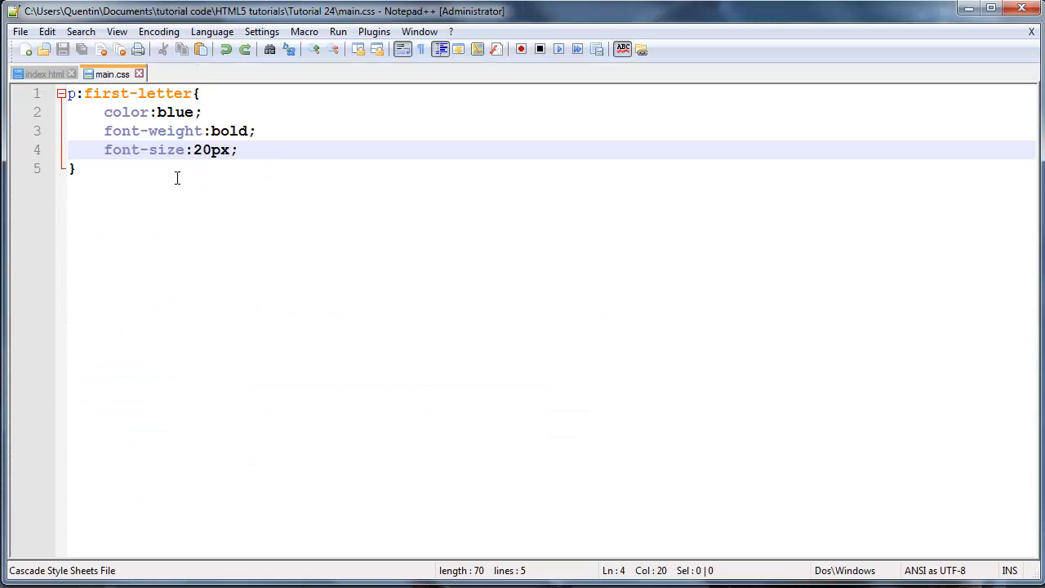
{"action": "left_click", "coordinate": [196, 169]}
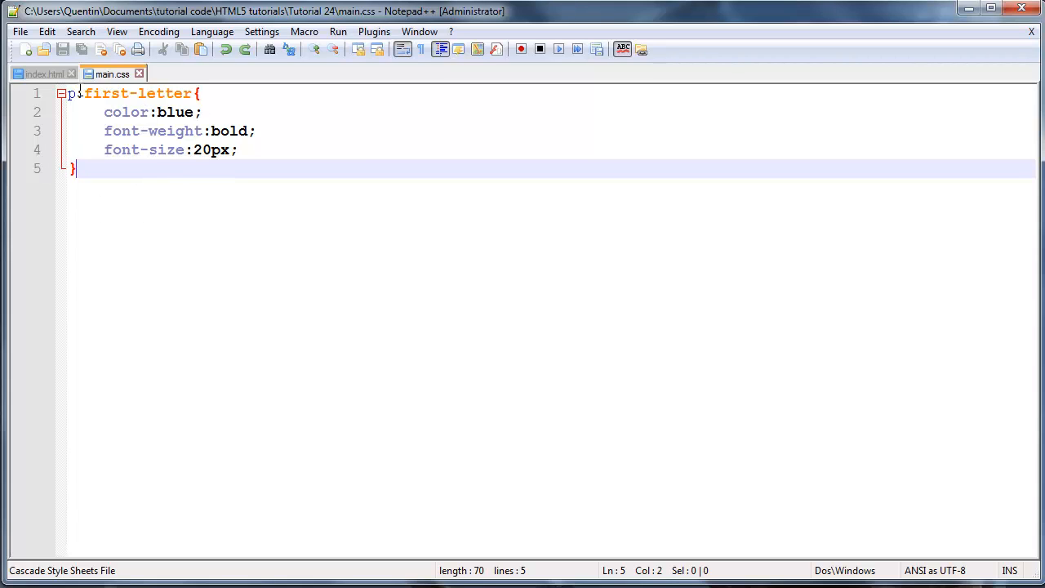
{"action": "left_click", "coordinate": [190, 93]}
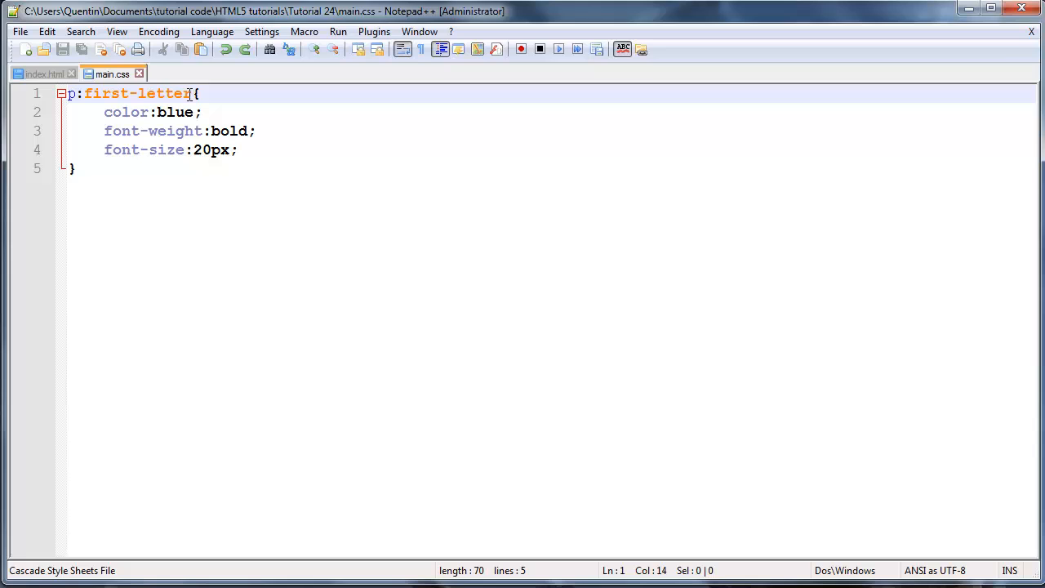
{"action": "double_click", "coordinate": [163, 93]}
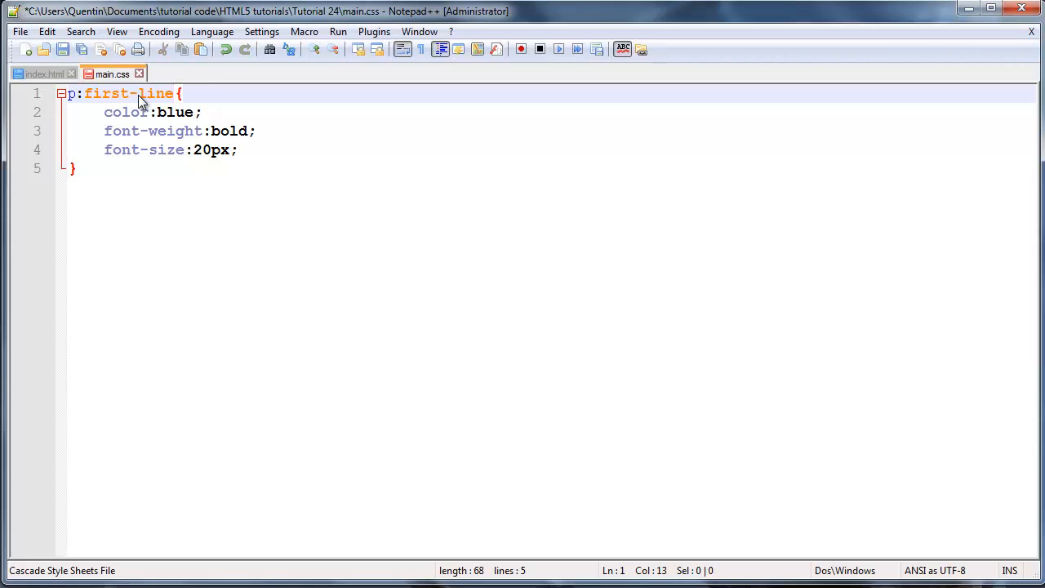
{"action": "mouse_move", "coordinate": [151, 128]}
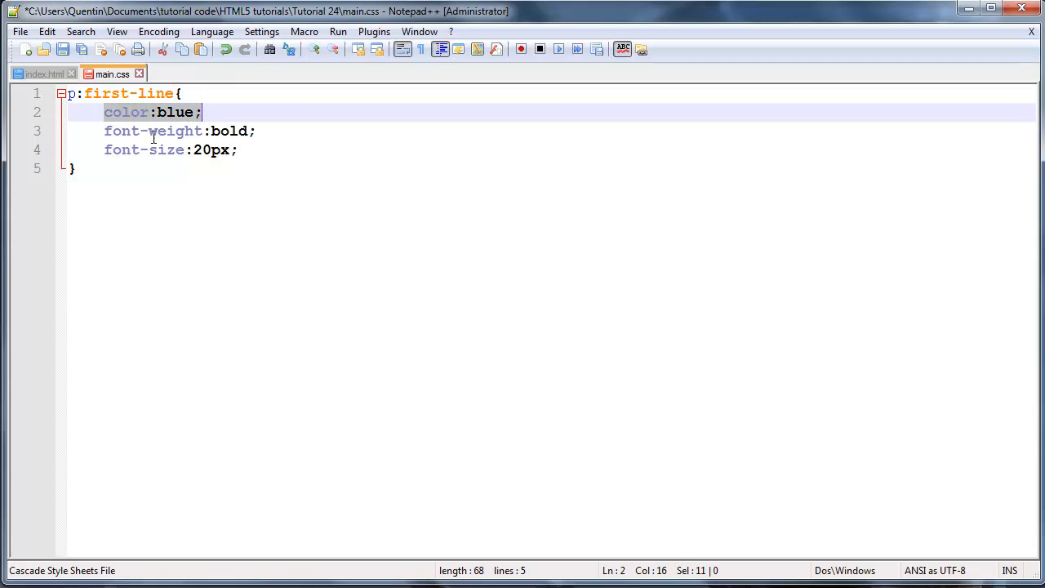
{"action": "left_click", "coordinate": [188, 131]}
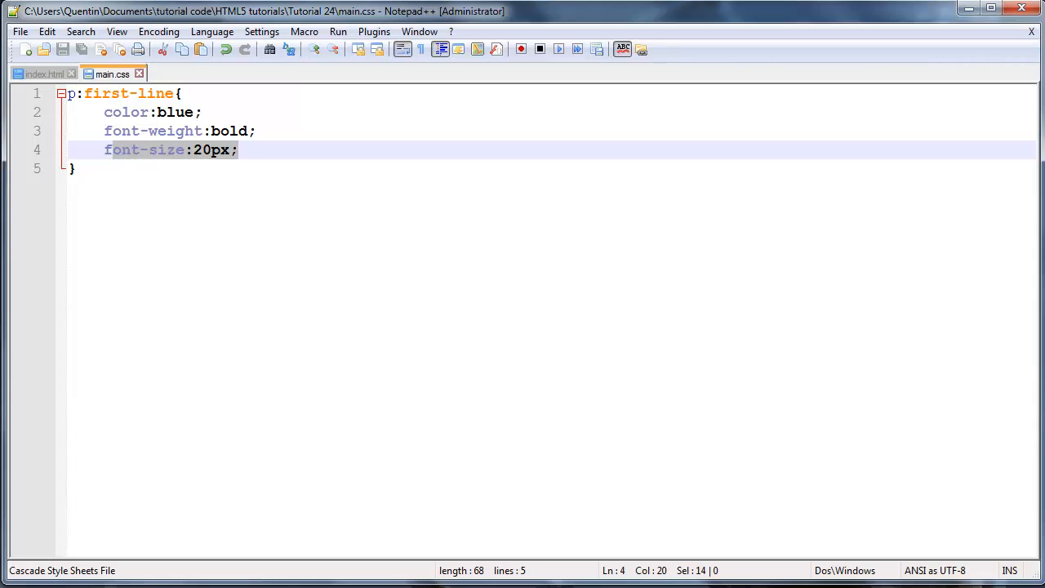
{"action": "left_click", "coordinate": [78, 169]}
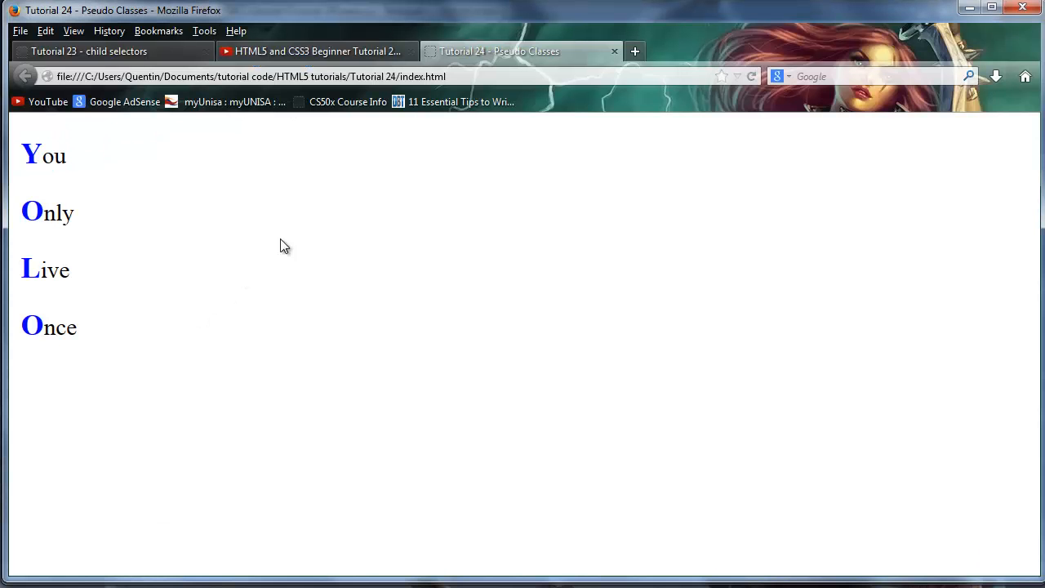
Step: Reload index.html in Firefox and highlight the blue, bold first line of the paragraph
{"action": "left_click", "coordinate": [752, 76]}
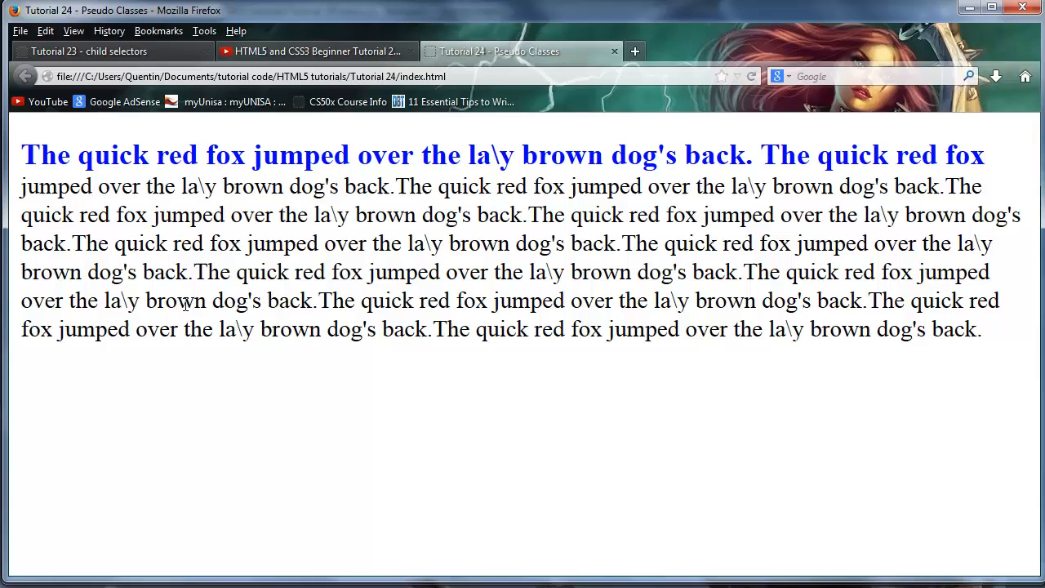
{"action": "left_click_drag", "start_coordinate": [20, 154], "coordinate": [943, 185]}
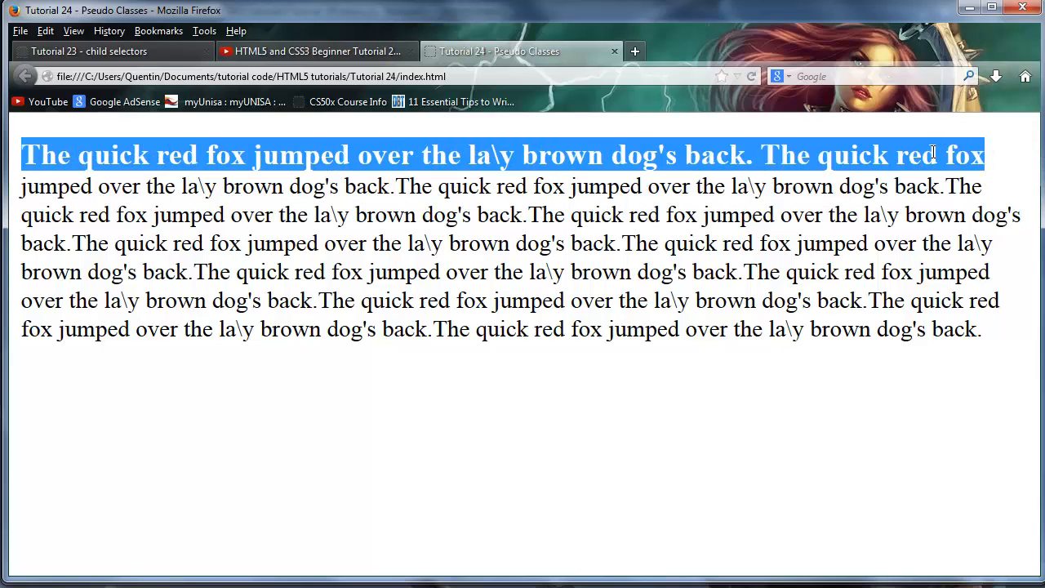
{"action": "left_click", "coordinate": [817, 155]}
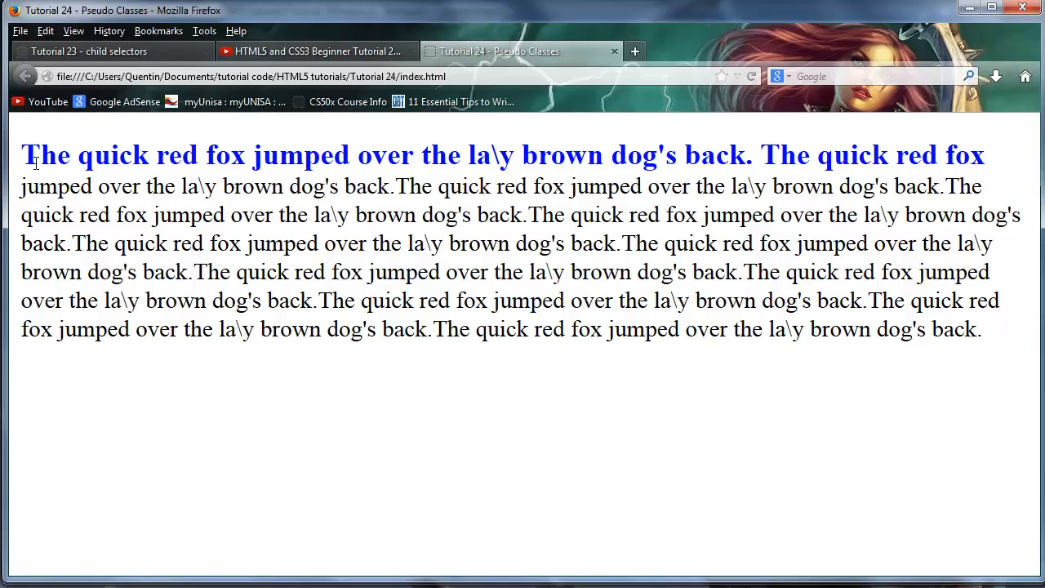
{"action": "left_click_drag", "start_coordinate": [23, 155], "coordinate": [568, 155]}
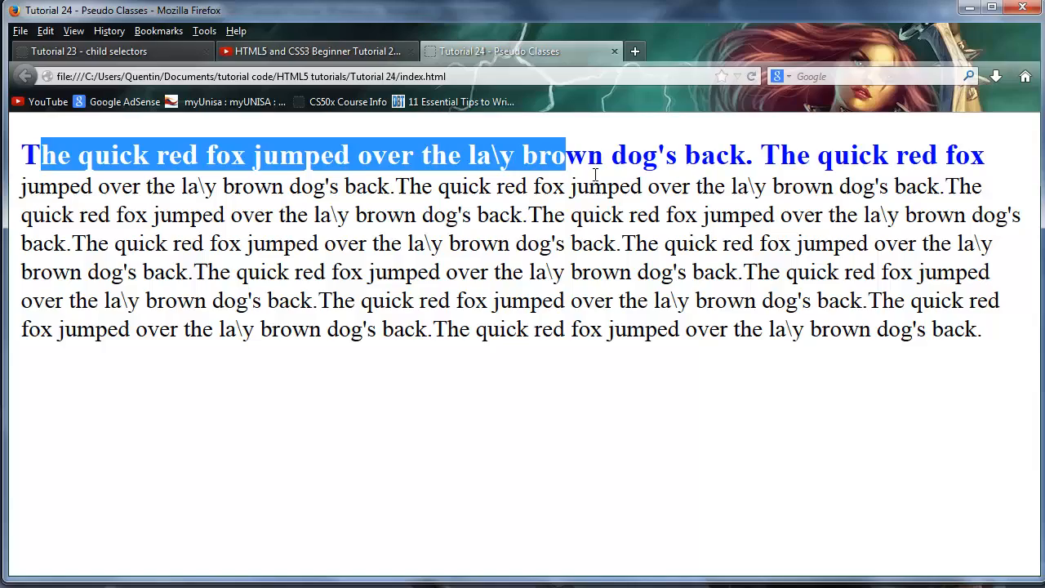